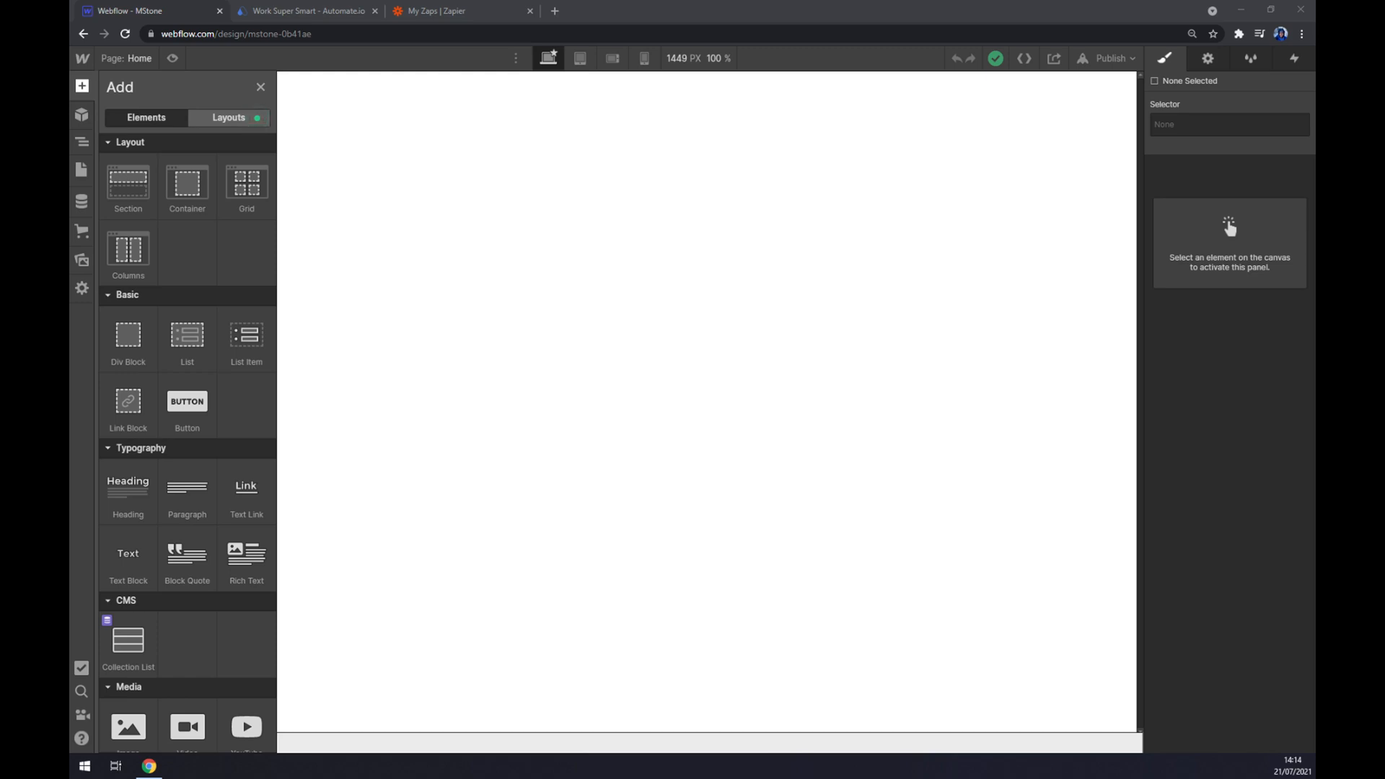
mouse_move(368, 61)
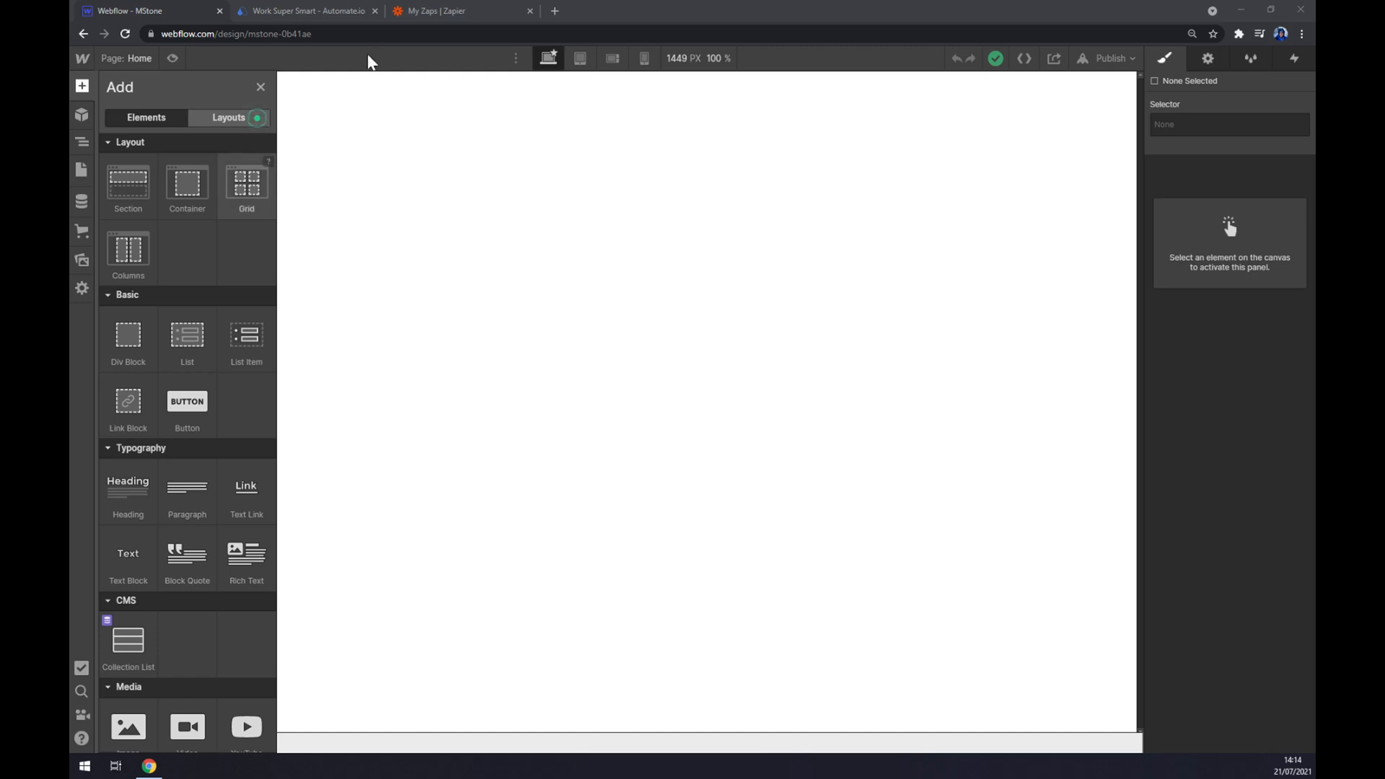
Switch from the Webflow designer to the Automate.io browser tab
click(304, 11)
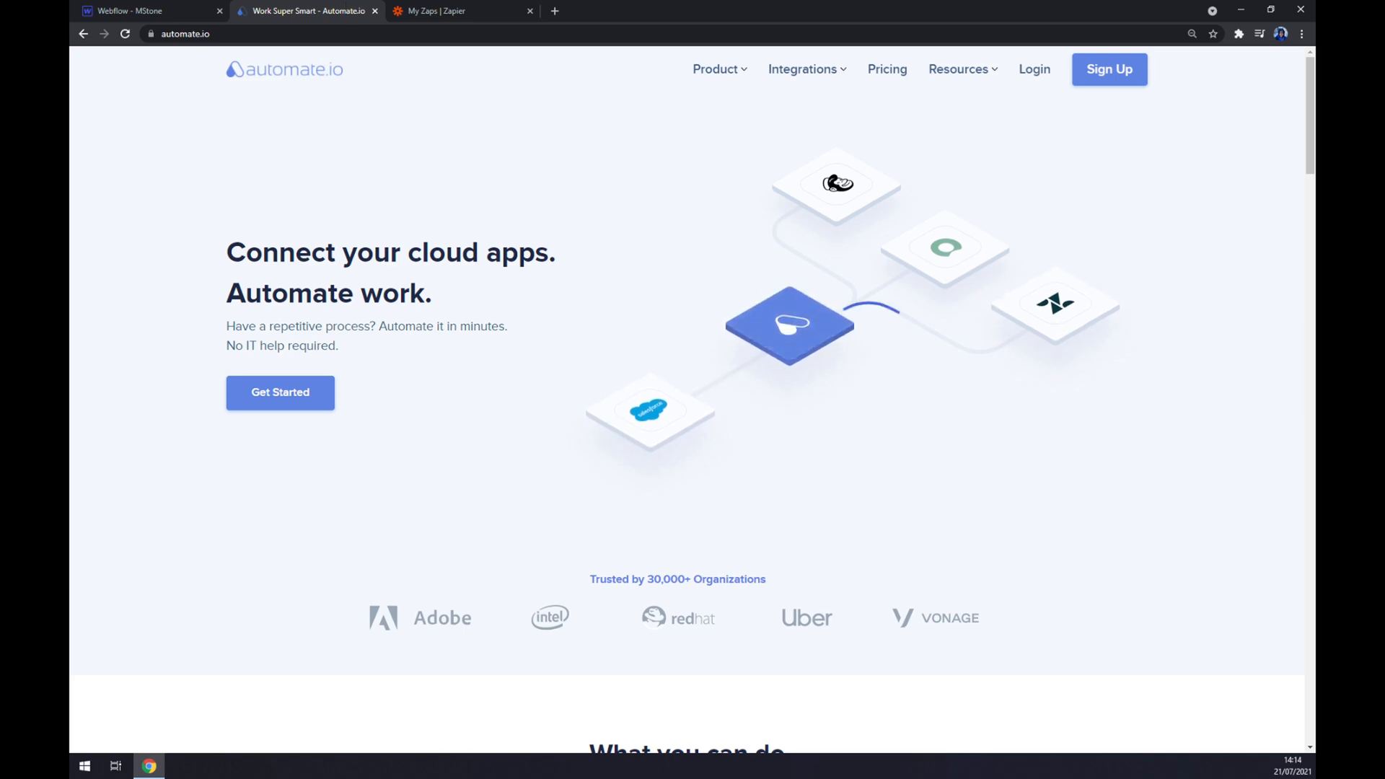
Go to the full App Integrations catalogue through the Integrations menu's See All Categories
click(803, 69)
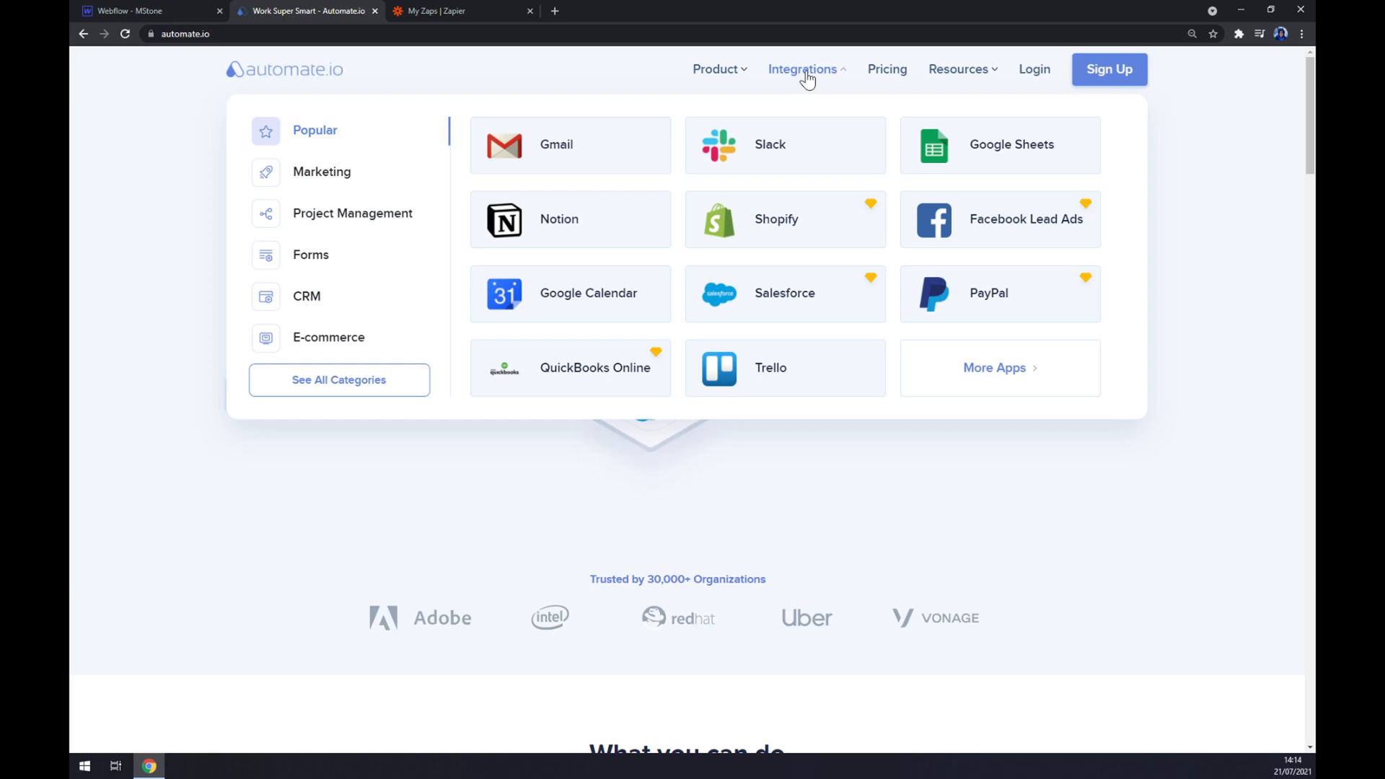
mouse_move(355, 399)
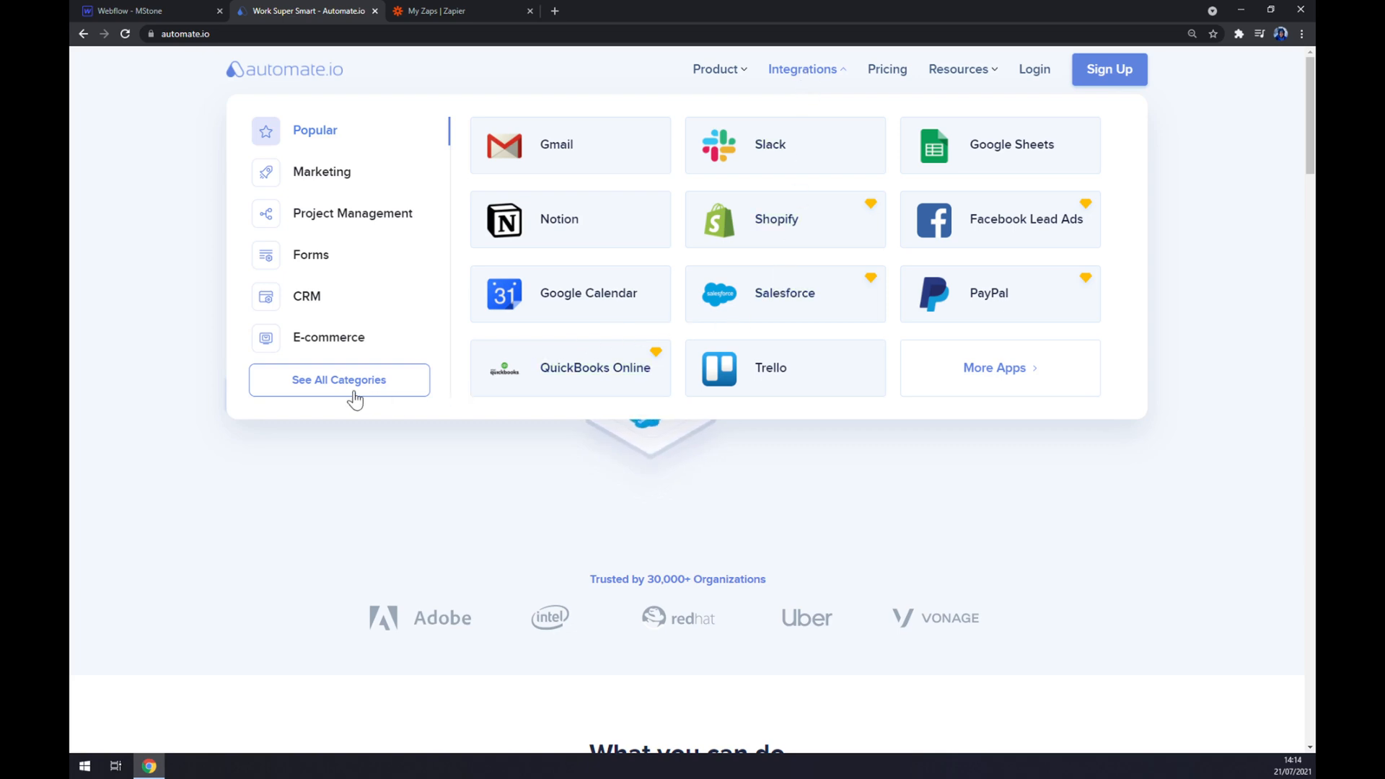
click(338, 379)
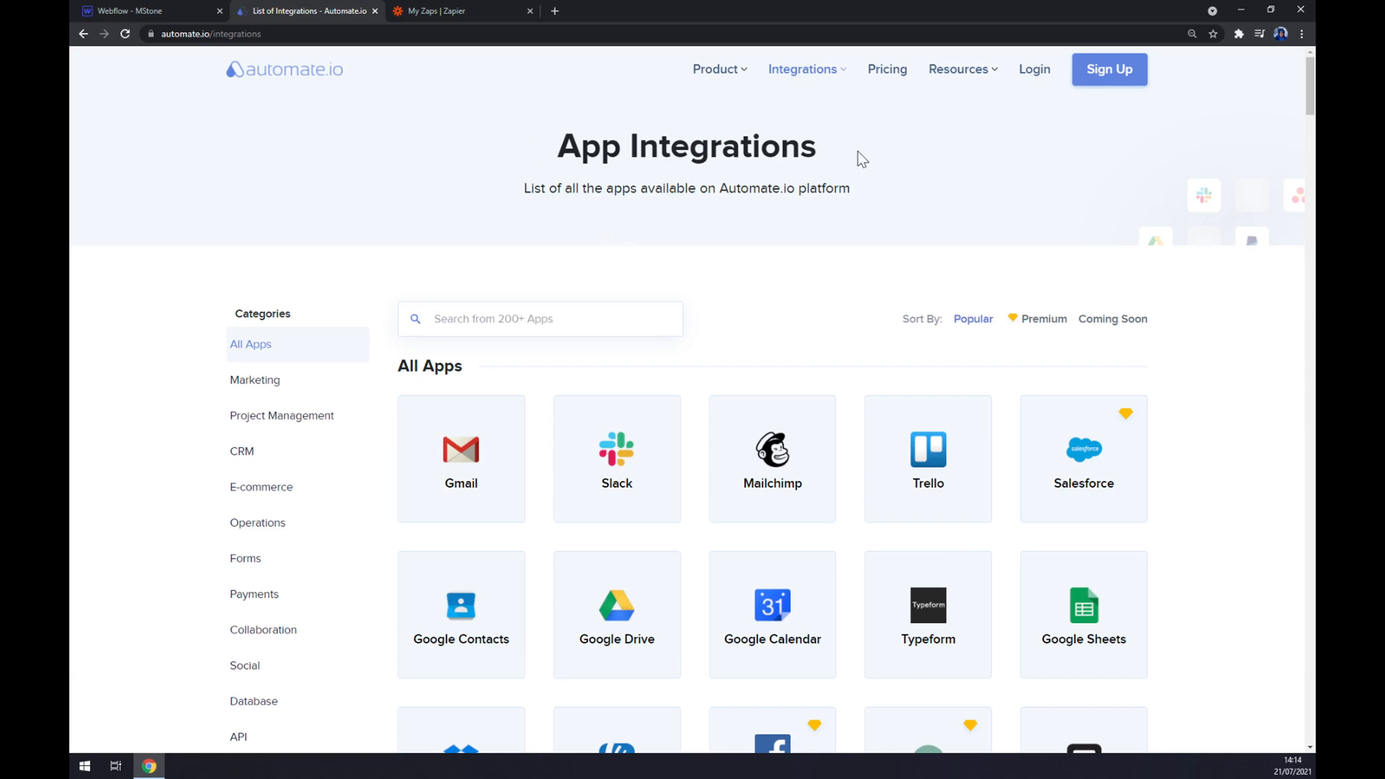
Open the Webflow integrations page and filter its partner apps by 'mail'
click(539, 319)
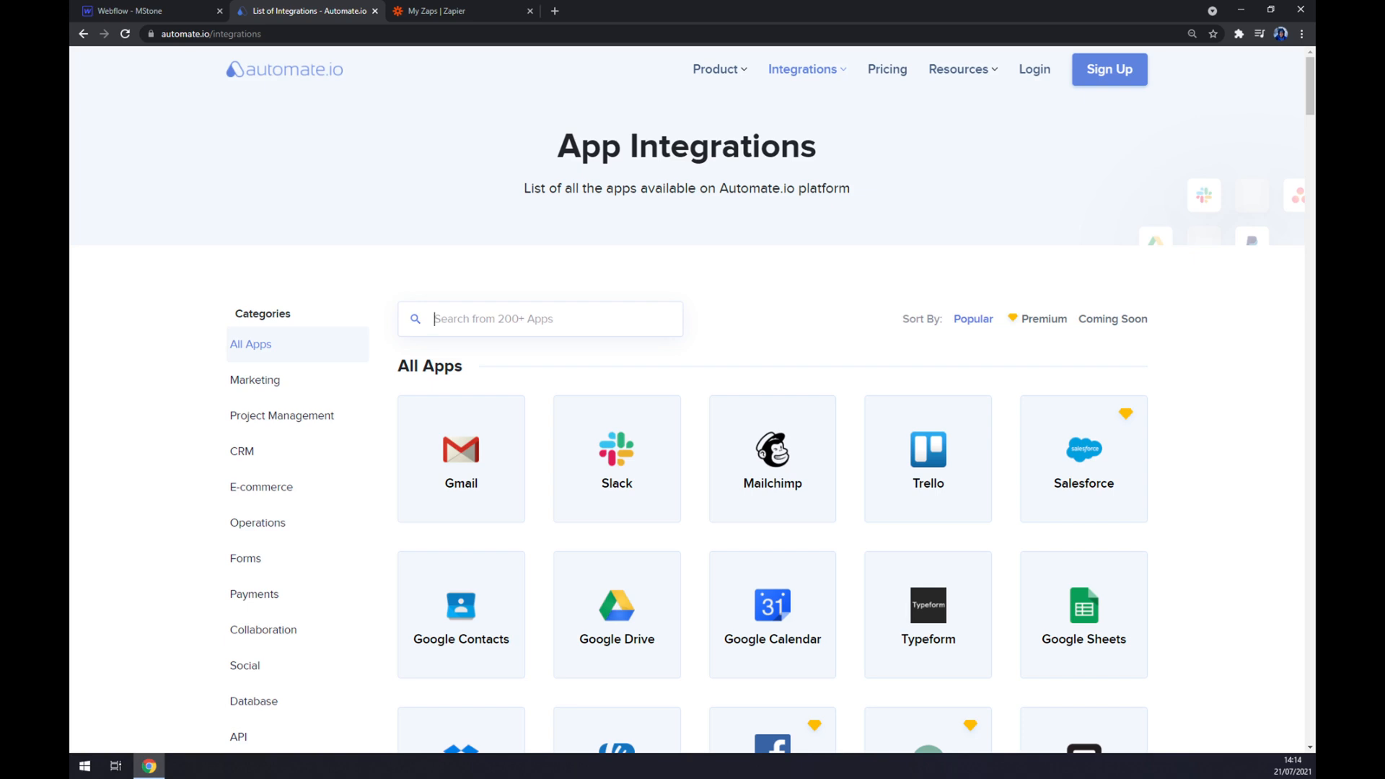
text(webflo)
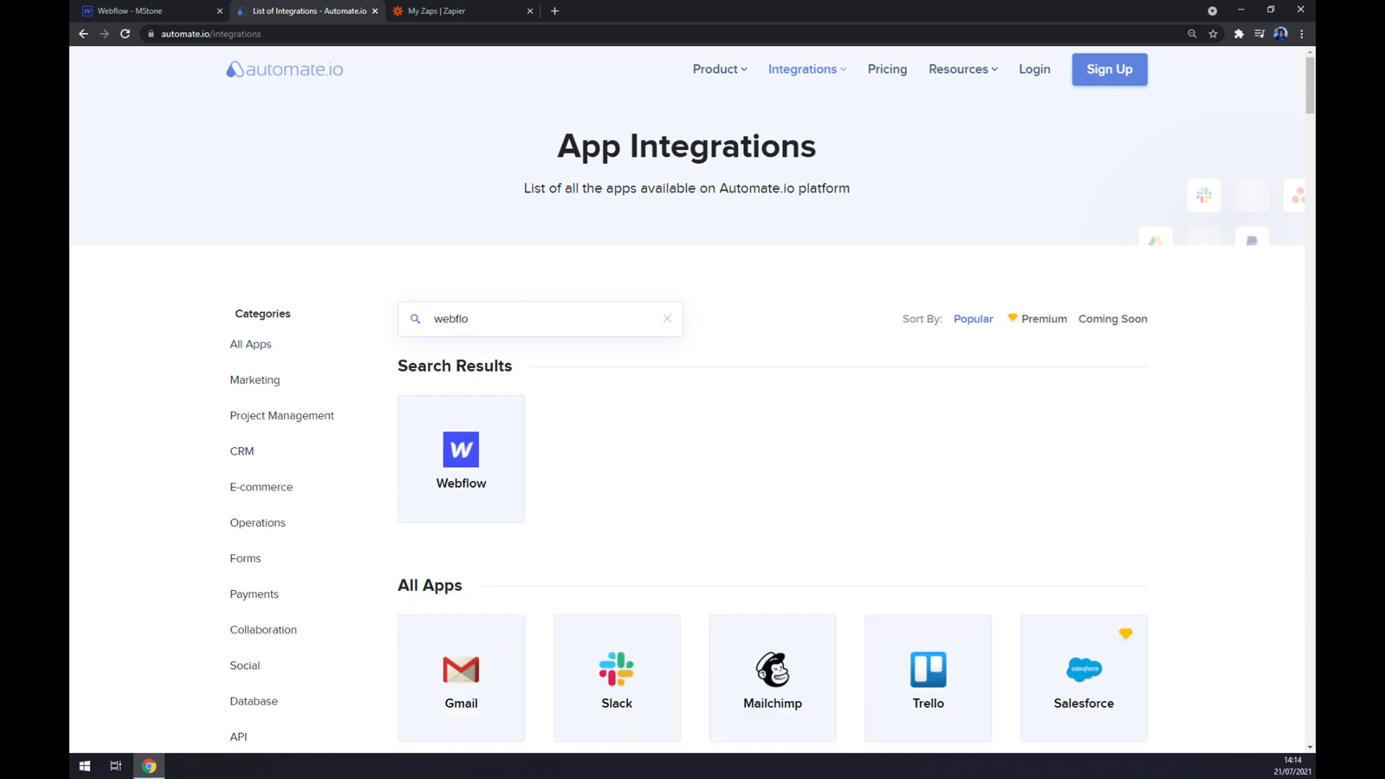
click(461, 458)
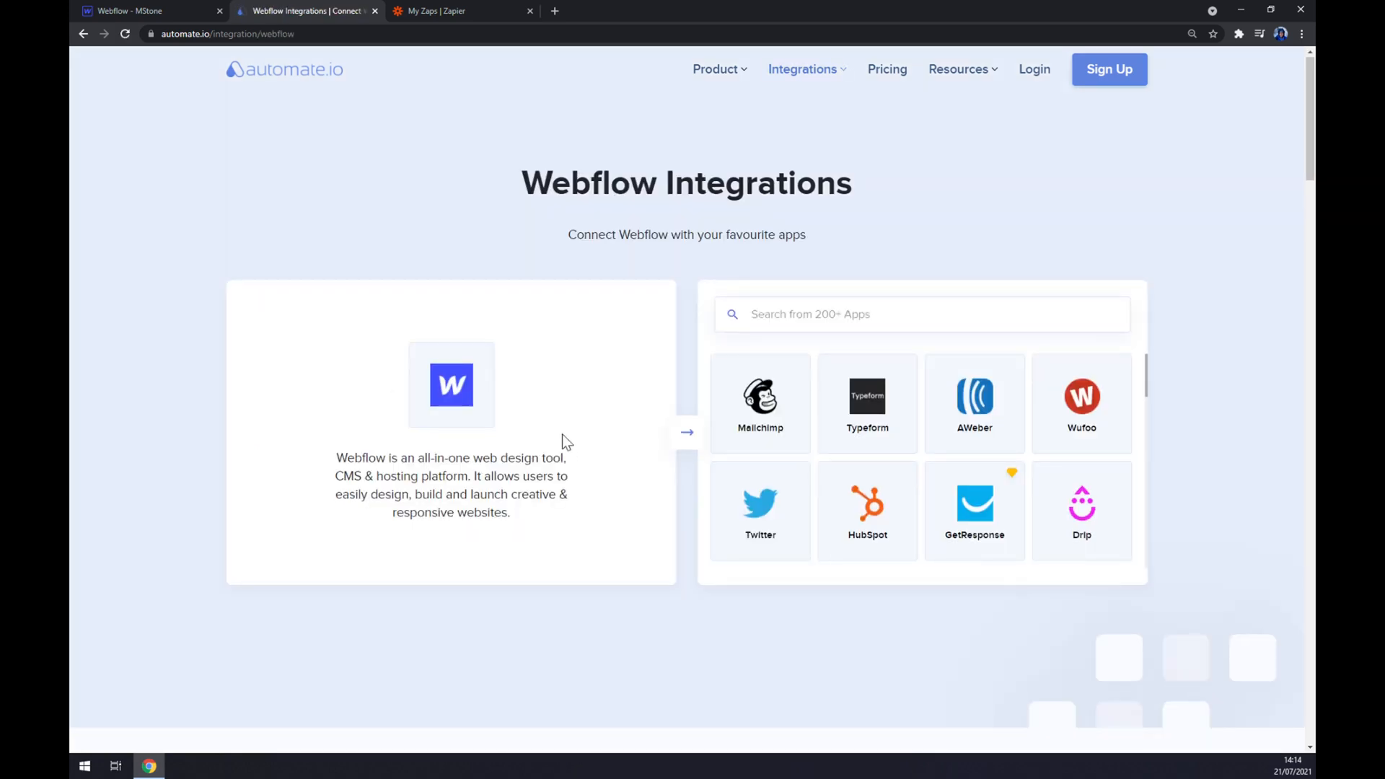
click(883, 314)
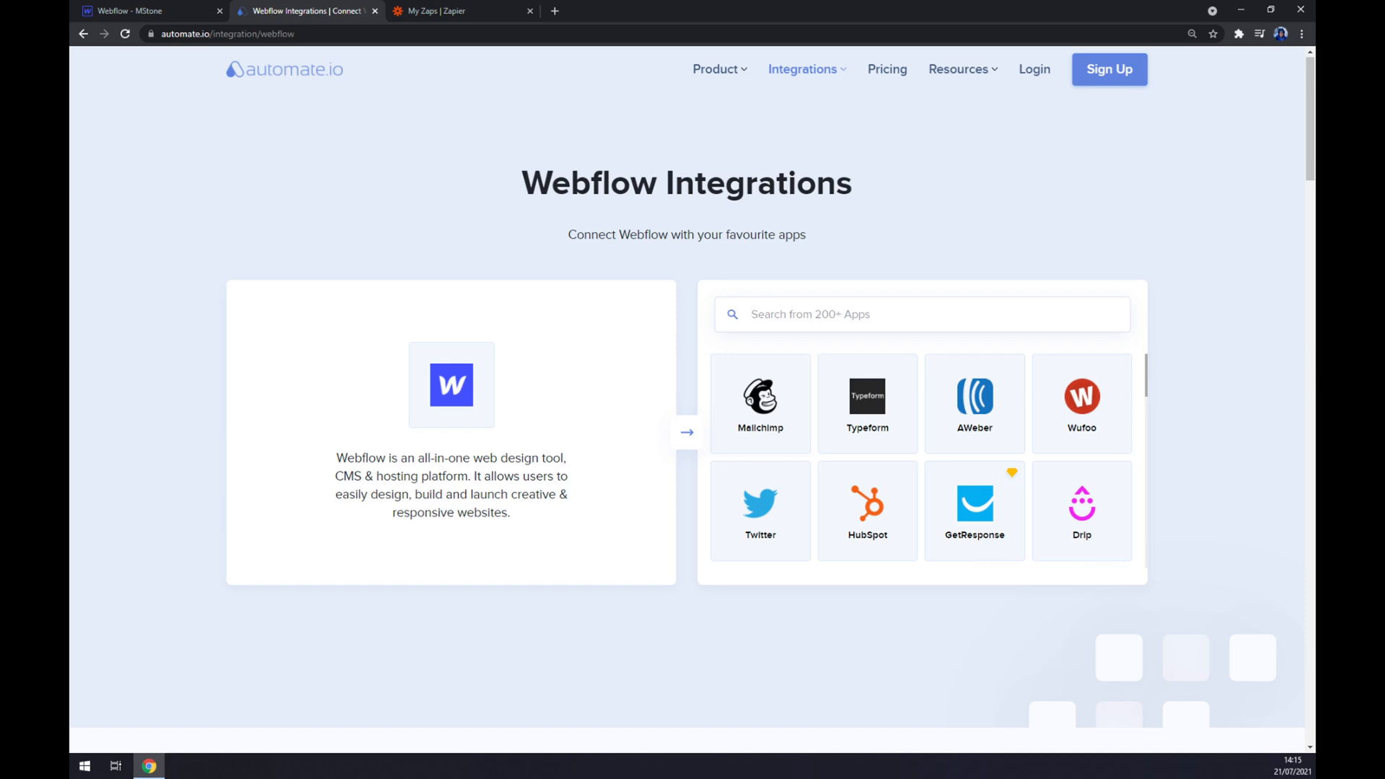
text(mail)
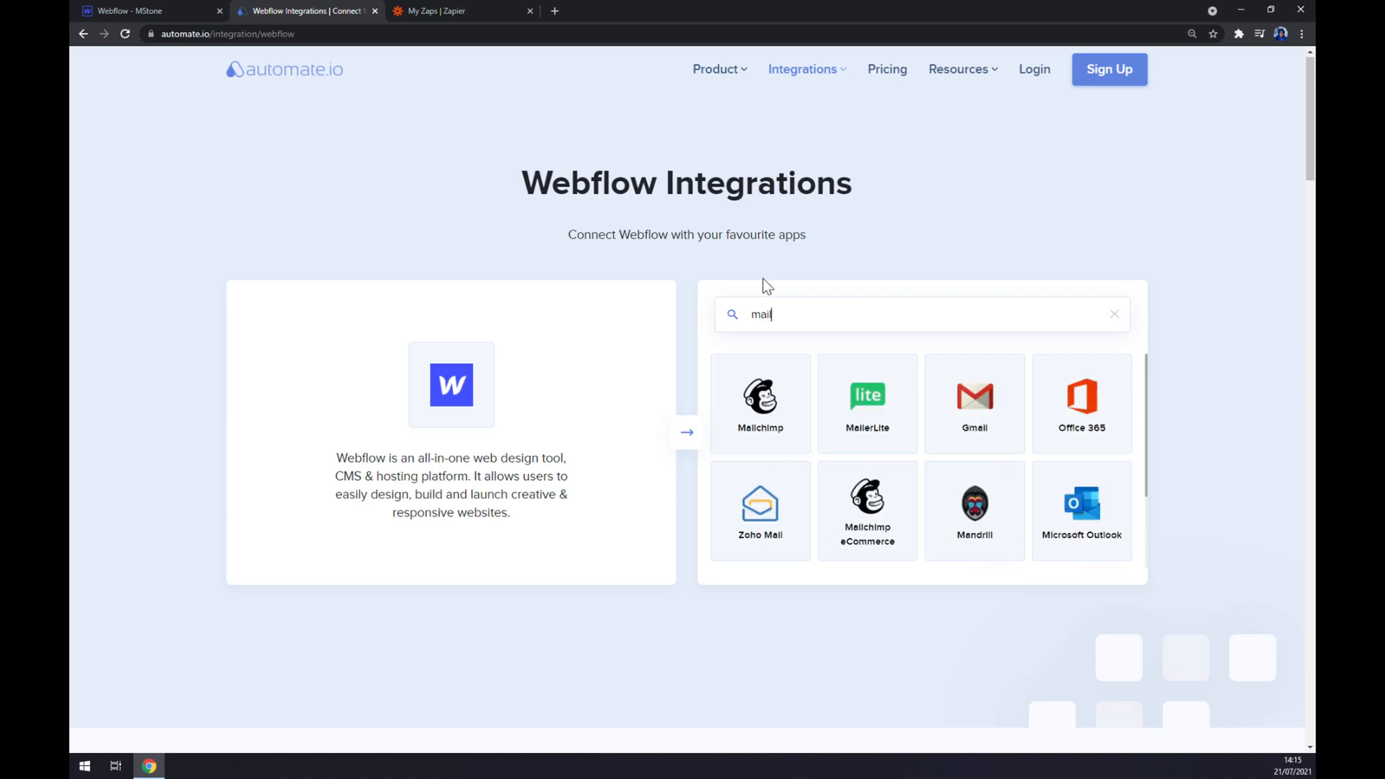
Select the Mailchimp tile from the mail-filtered partner apps
click(760, 402)
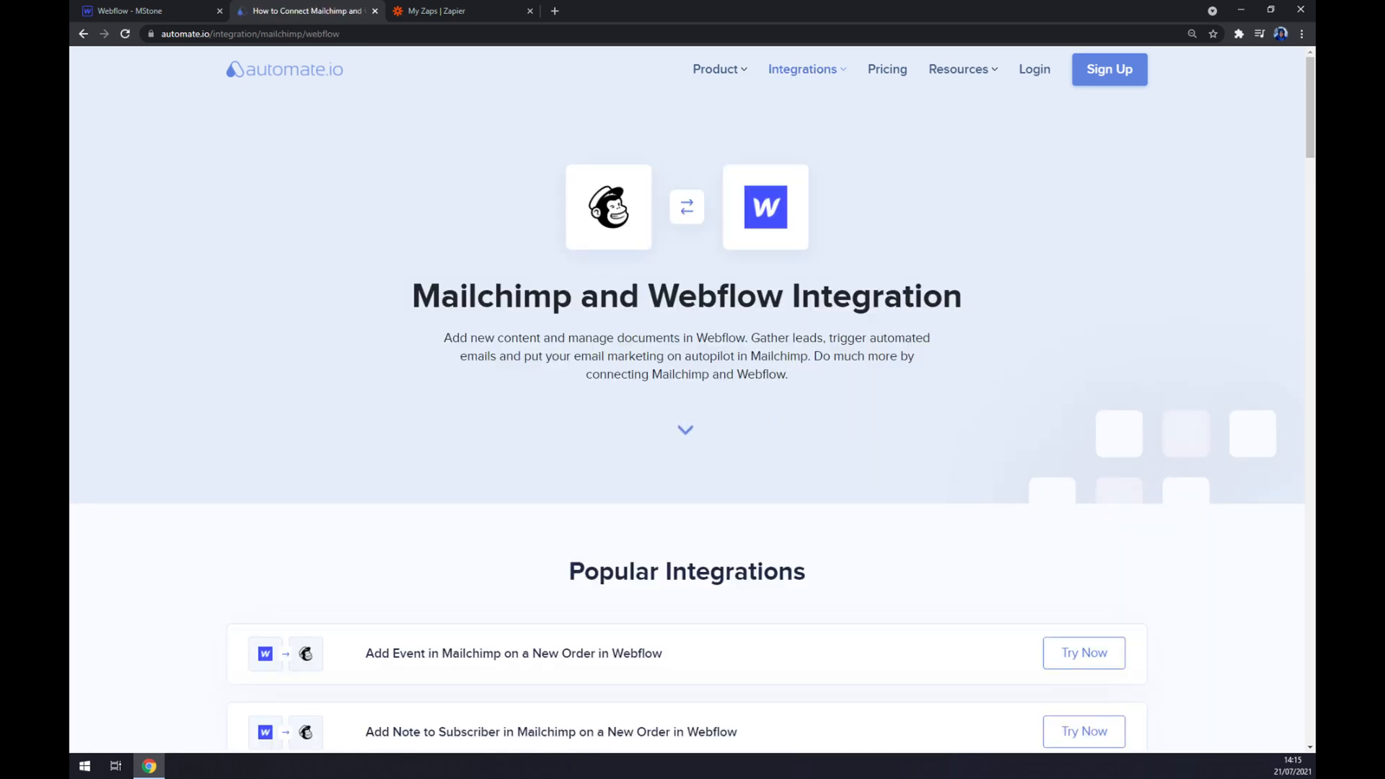
mouse_move(410, 346)
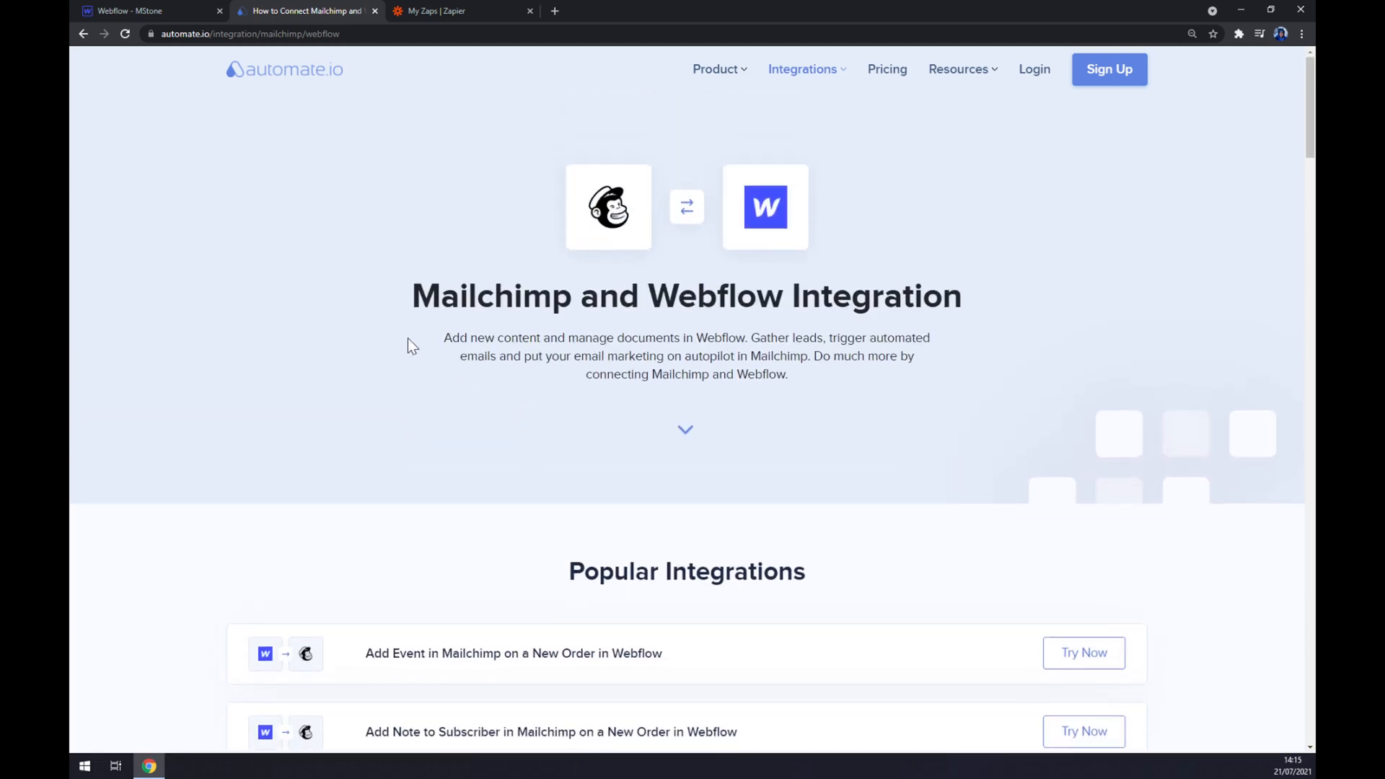
mouse_move(378, 327)
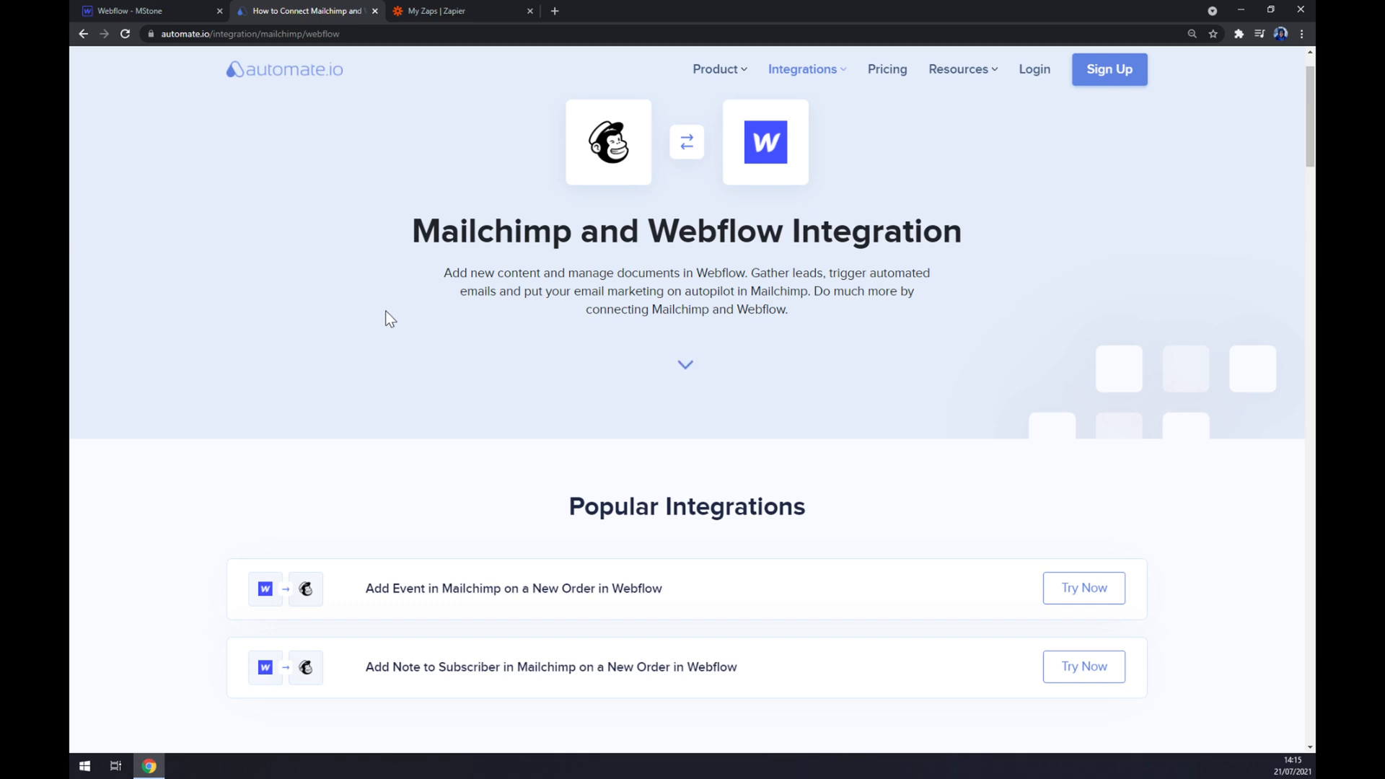
In Create your own Integration, pick Webflow New Order and Mailchimp Add or Update a Subscriber
scroll(down, 3)
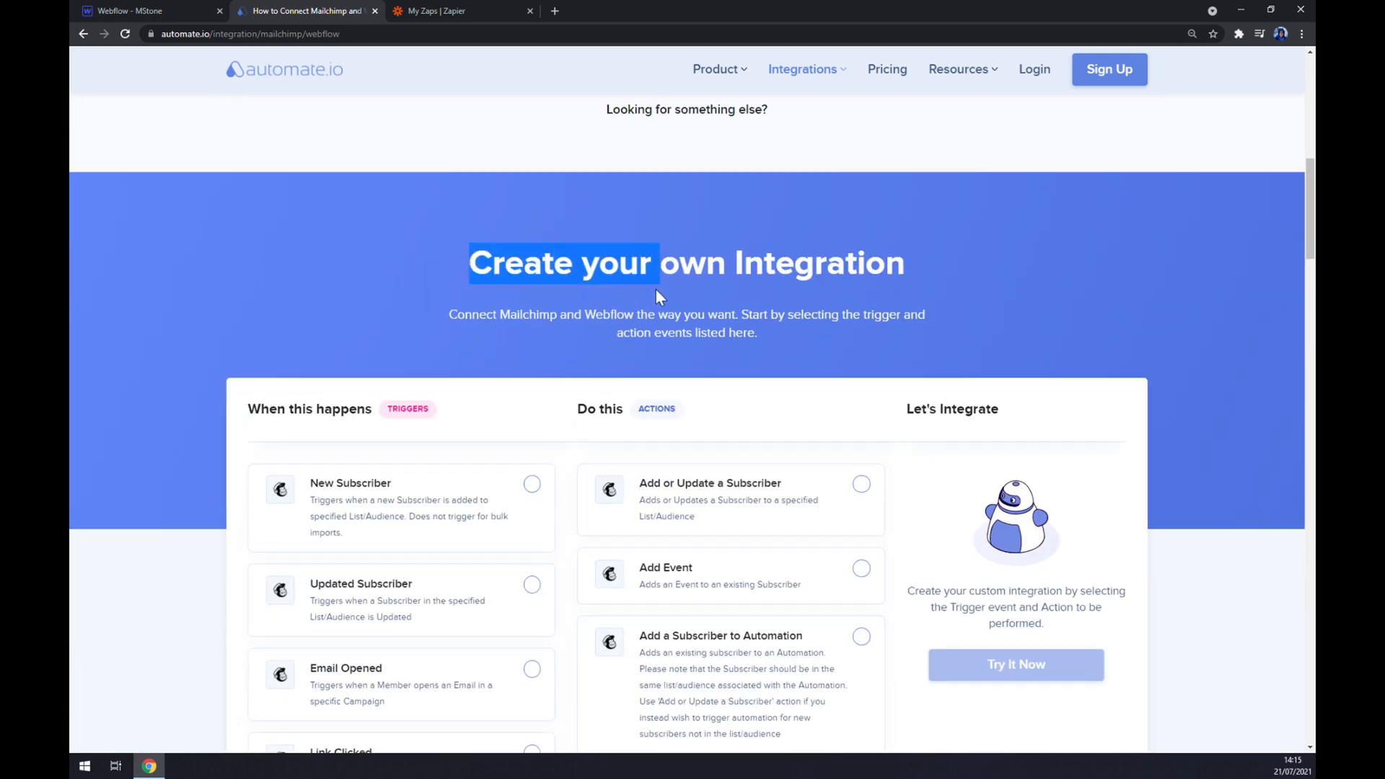
scroll(down, 3)
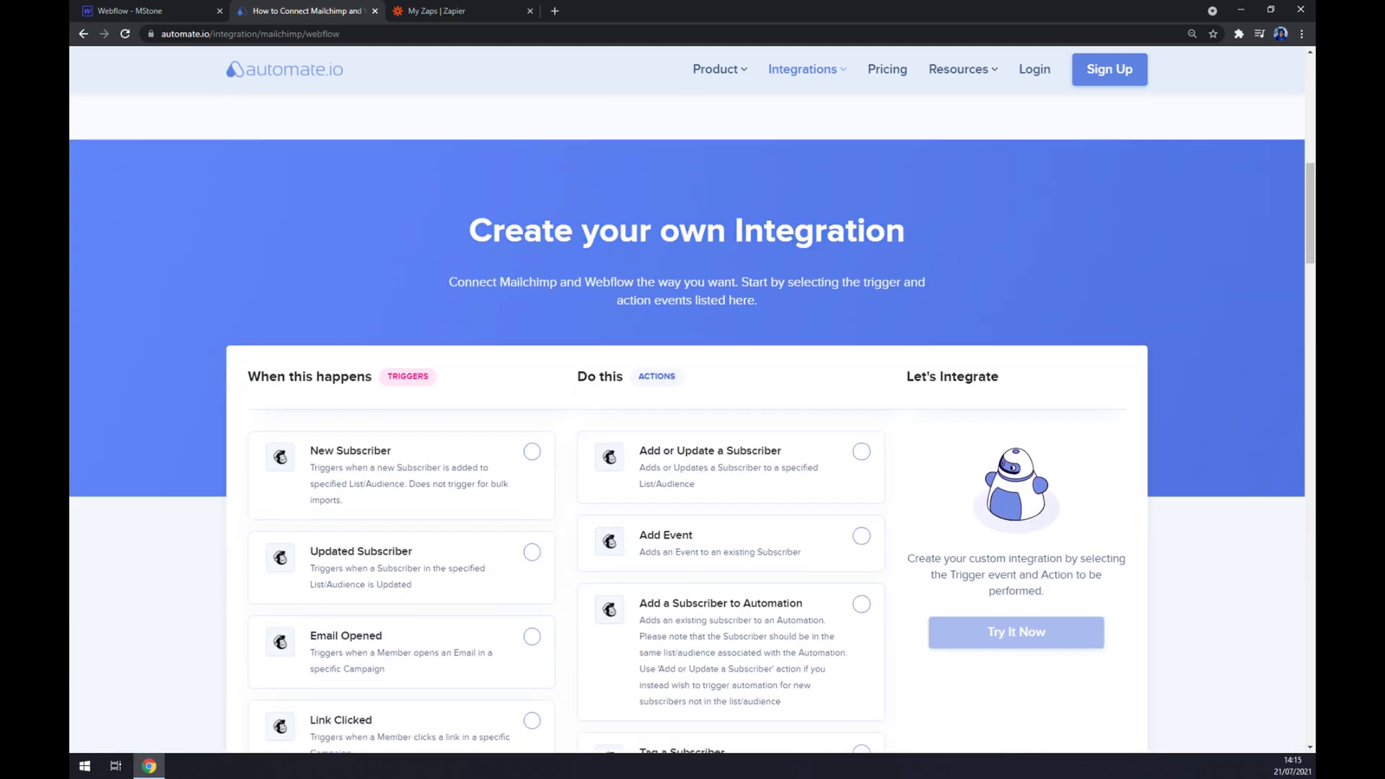
scroll(down, 3)
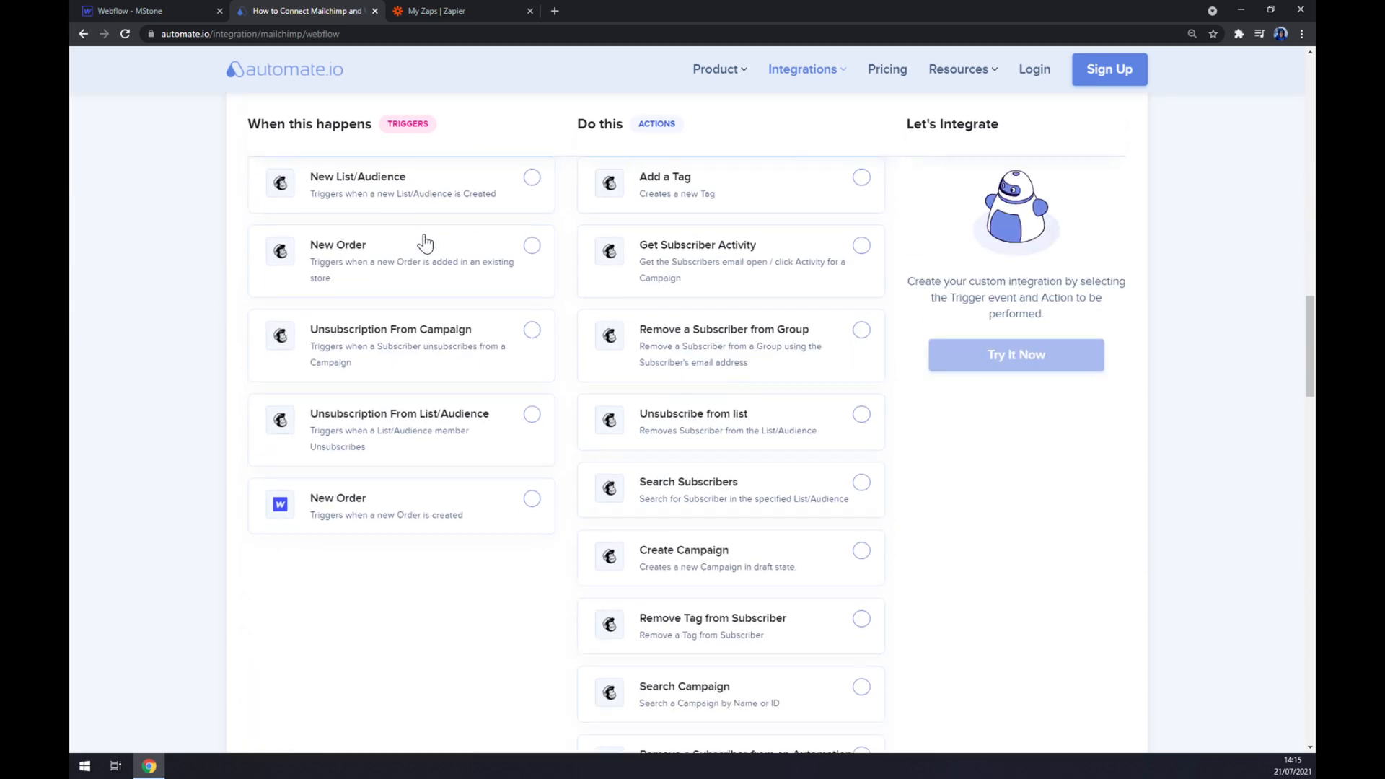
scroll(down, 3)
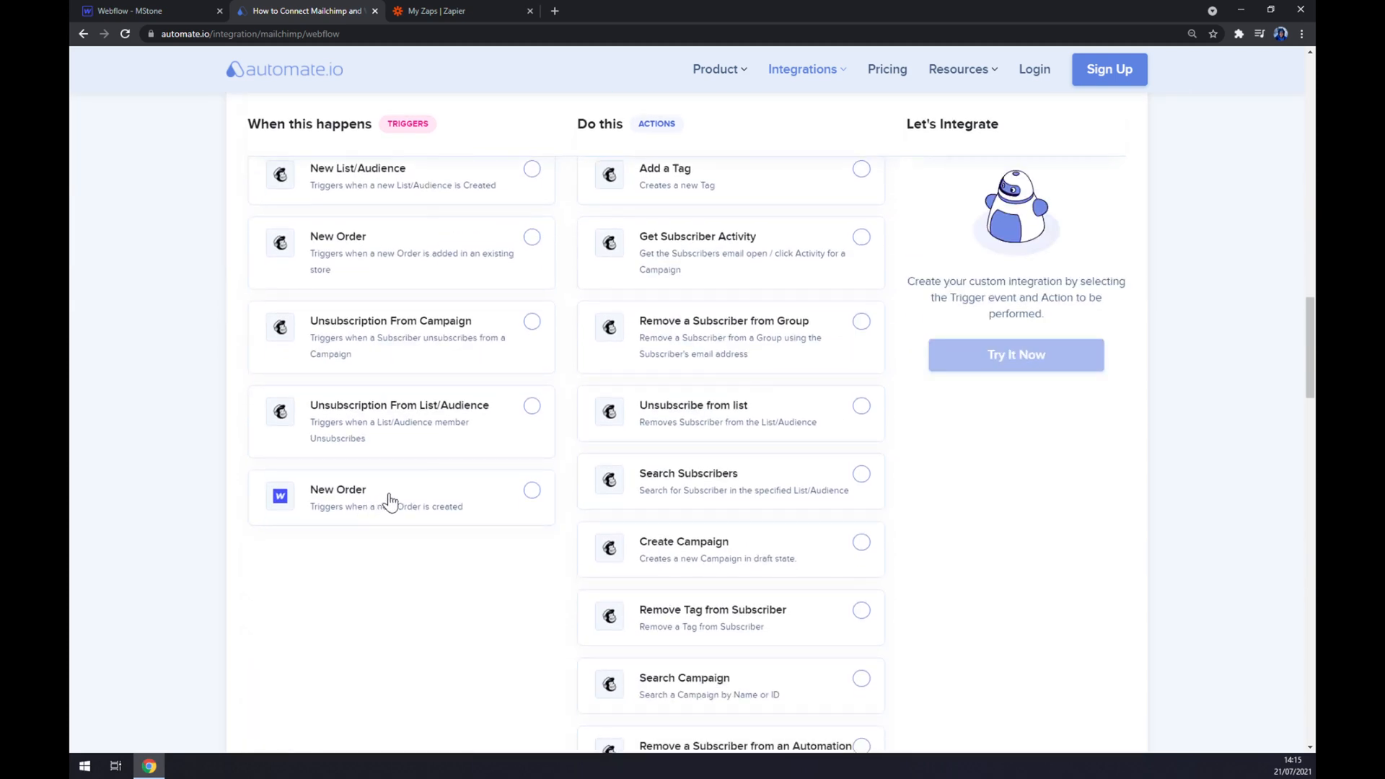
click(532, 490)
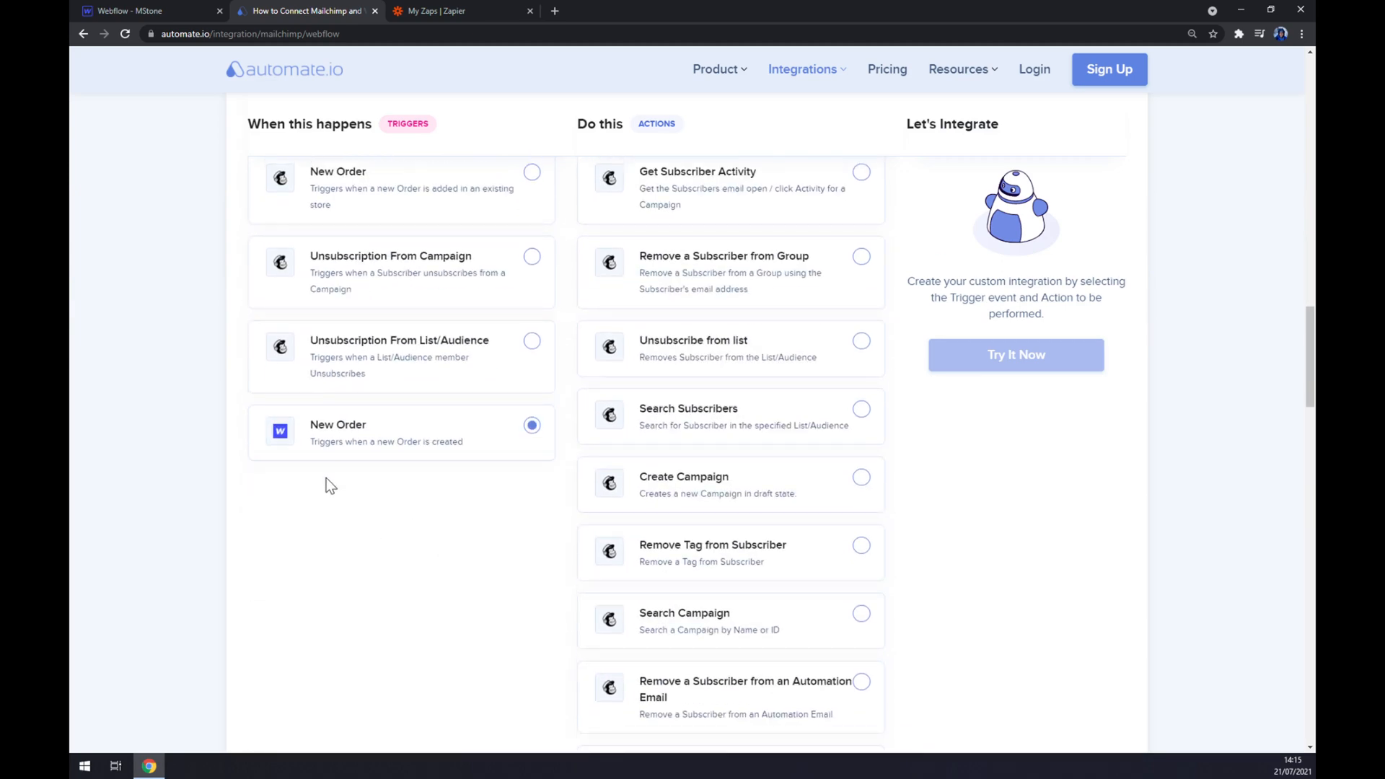
scroll(up, 3)
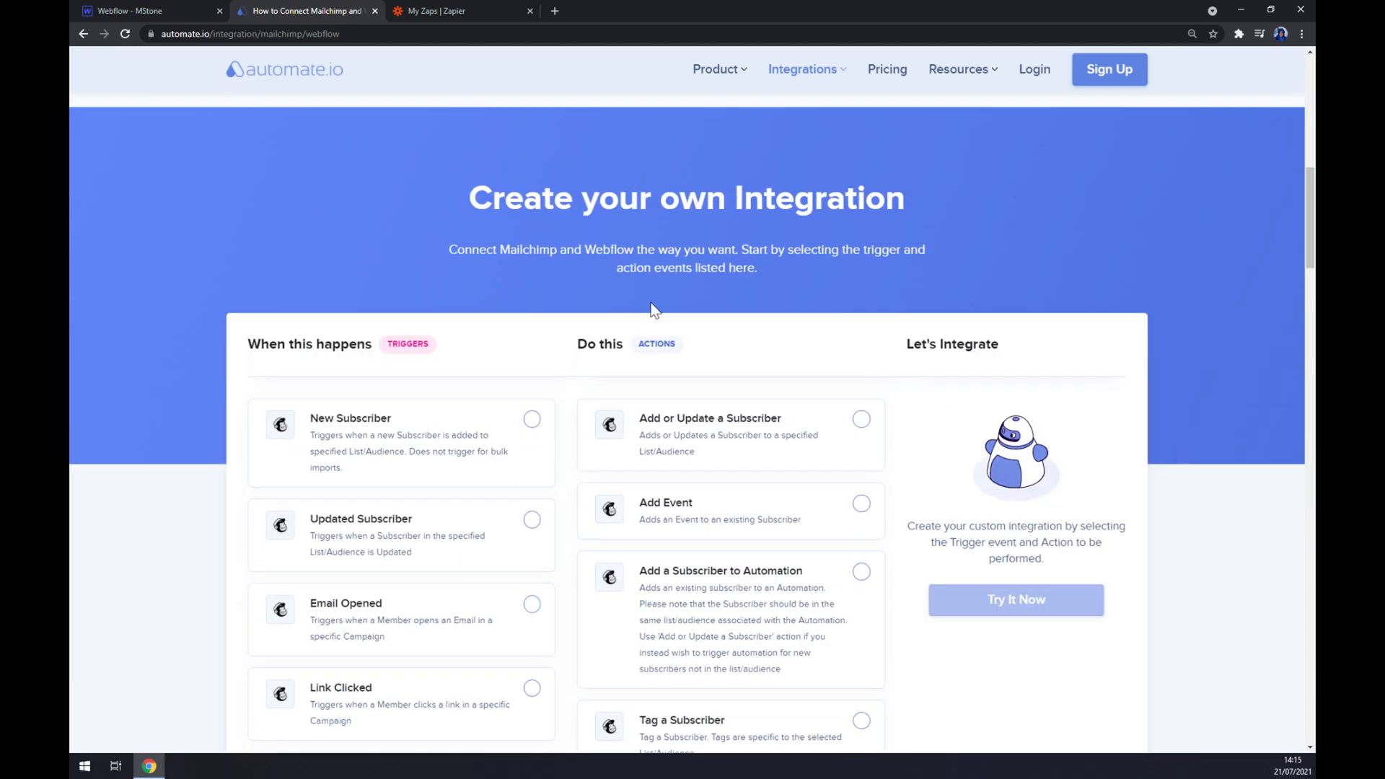
mouse_move(729, 356)
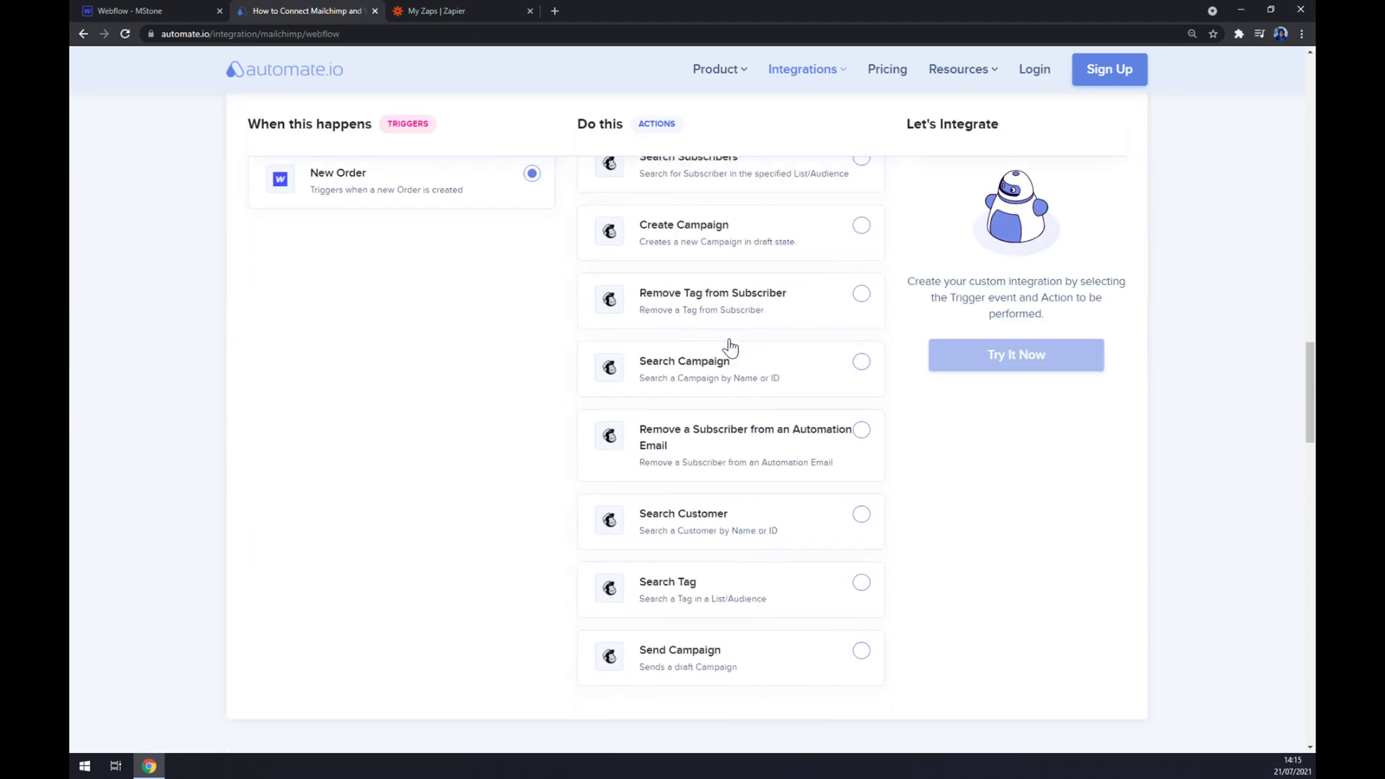
scroll(down, 3)
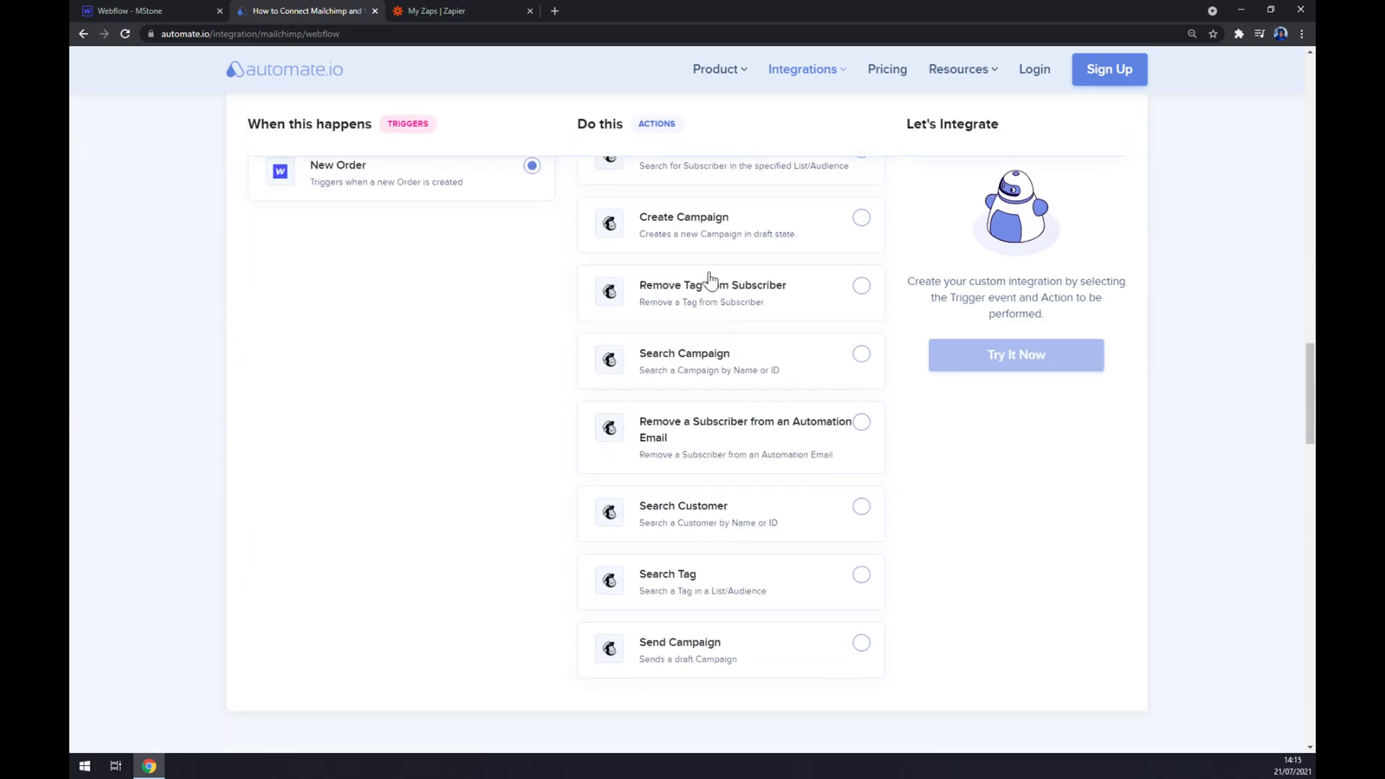
scroll(up, 3)
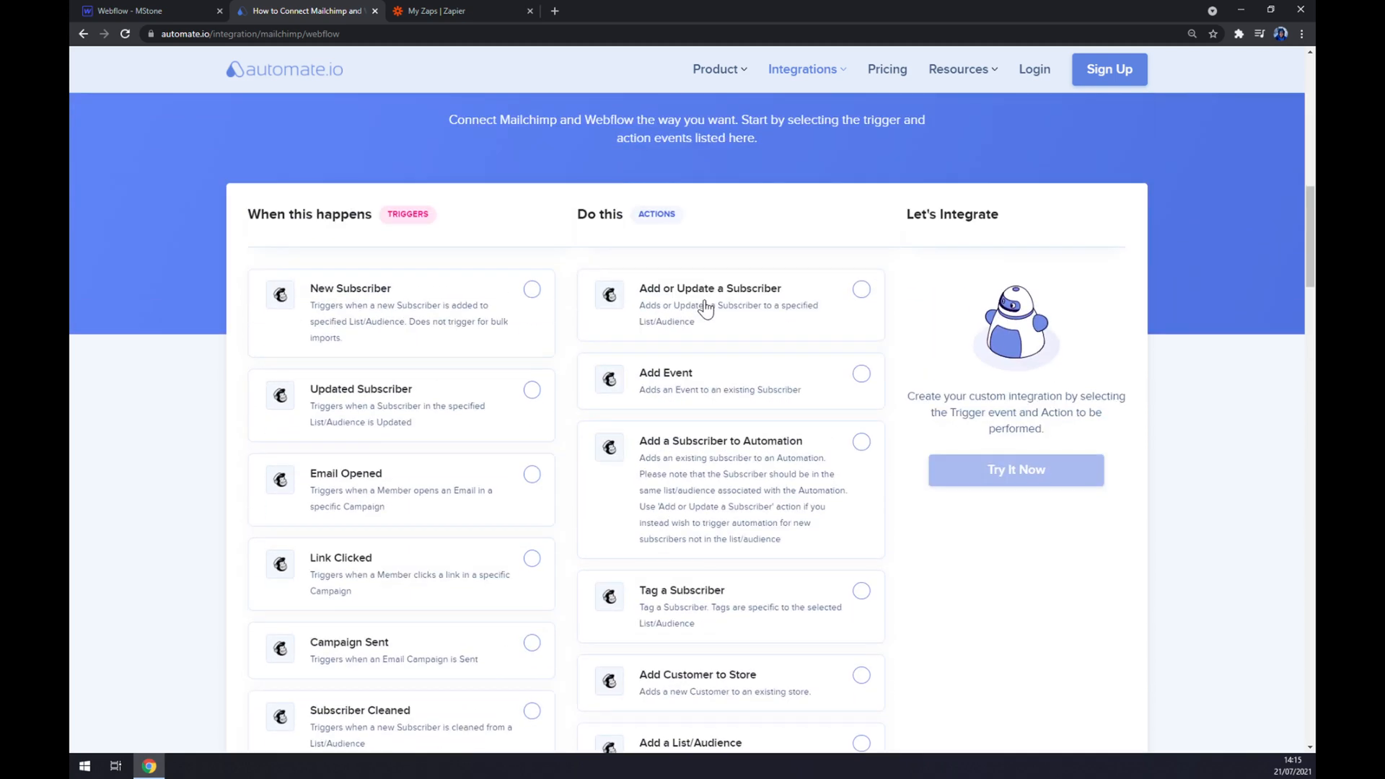
click(860, 289)
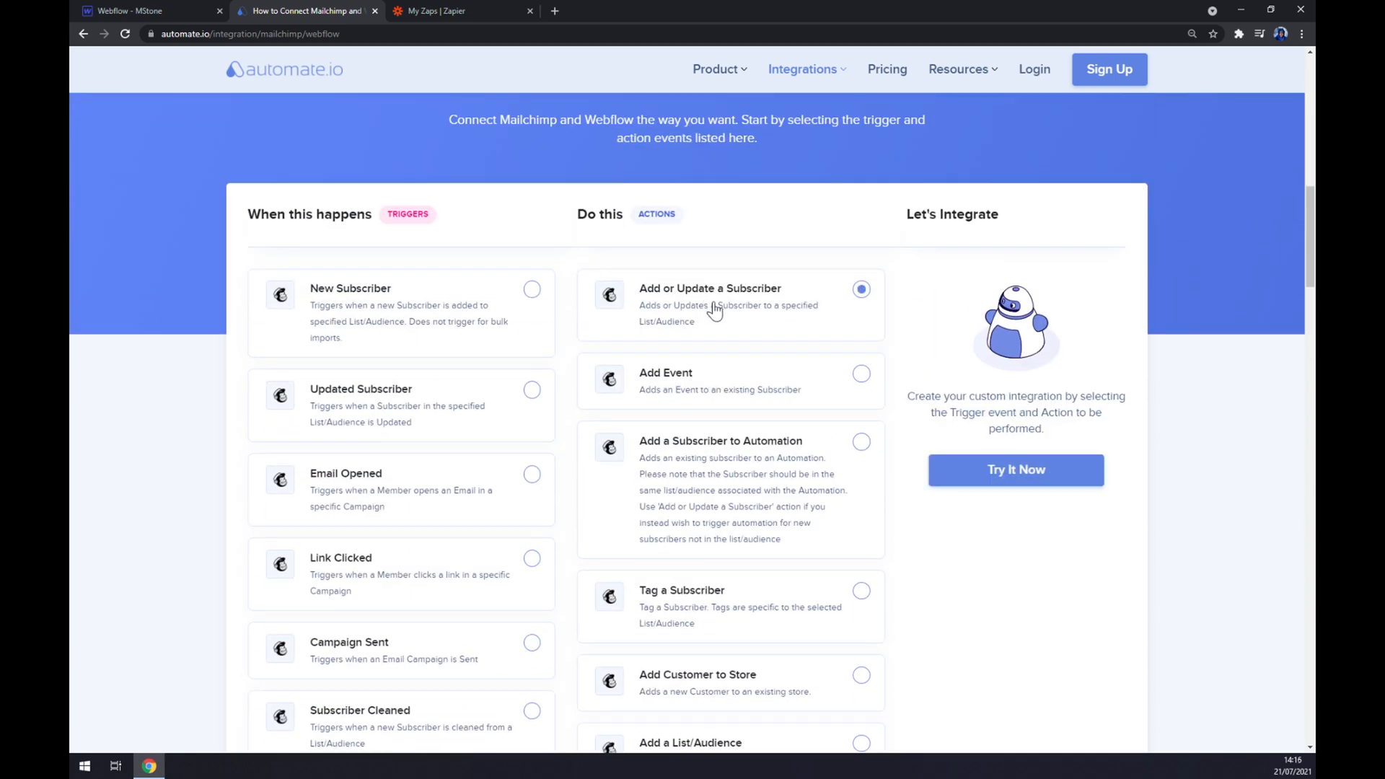
mouse_move(960, 515)
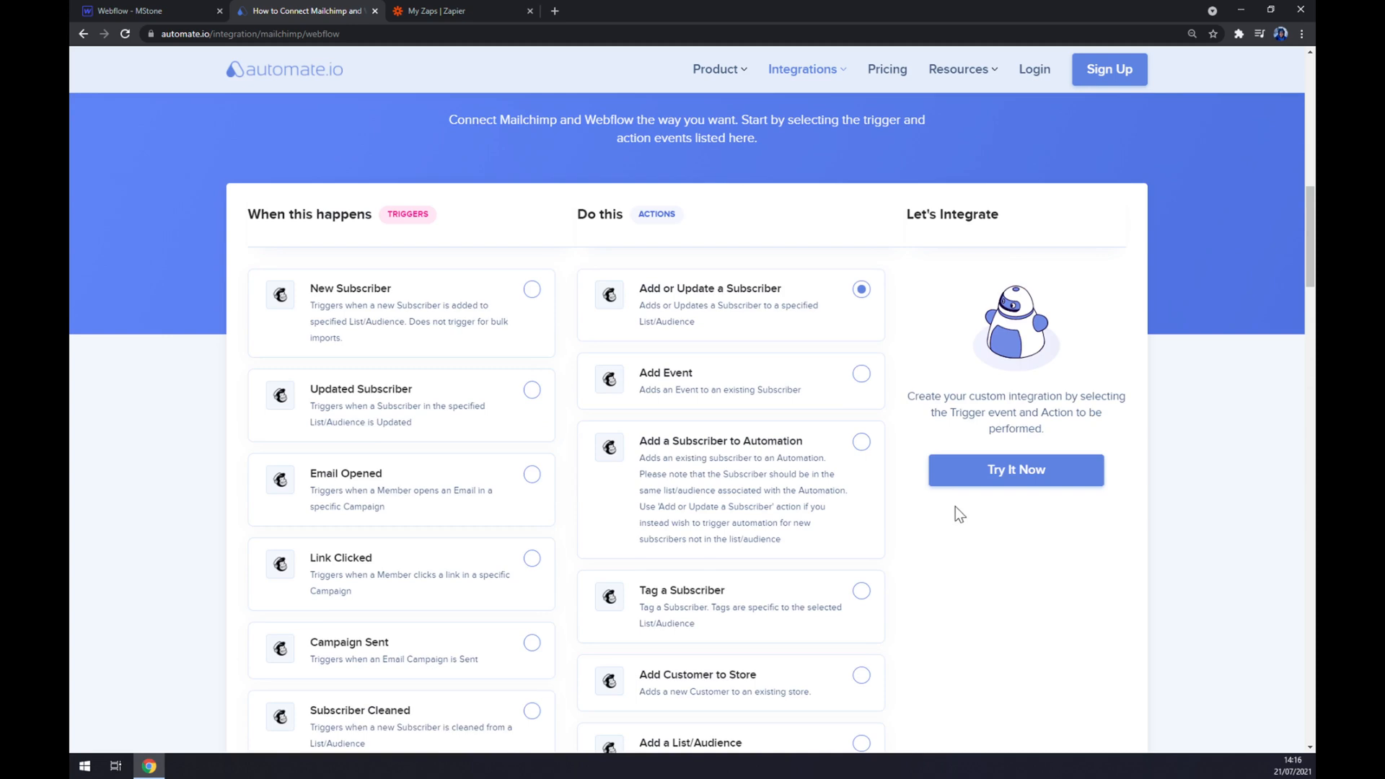
mouse_move(1017, 477)
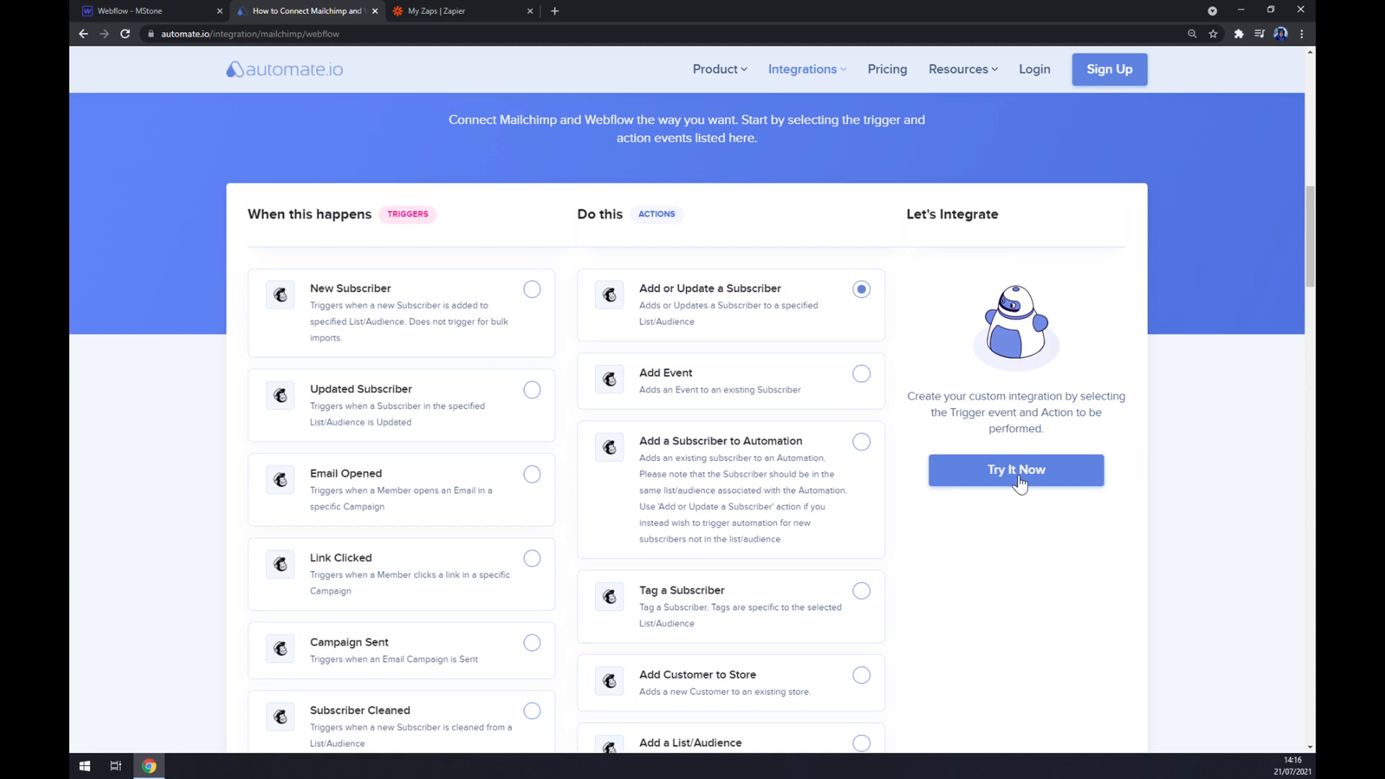
Try the Webflow-to-Mailchimp integration's sign-up page, then move to the Zapier tab
click(1015, 469)
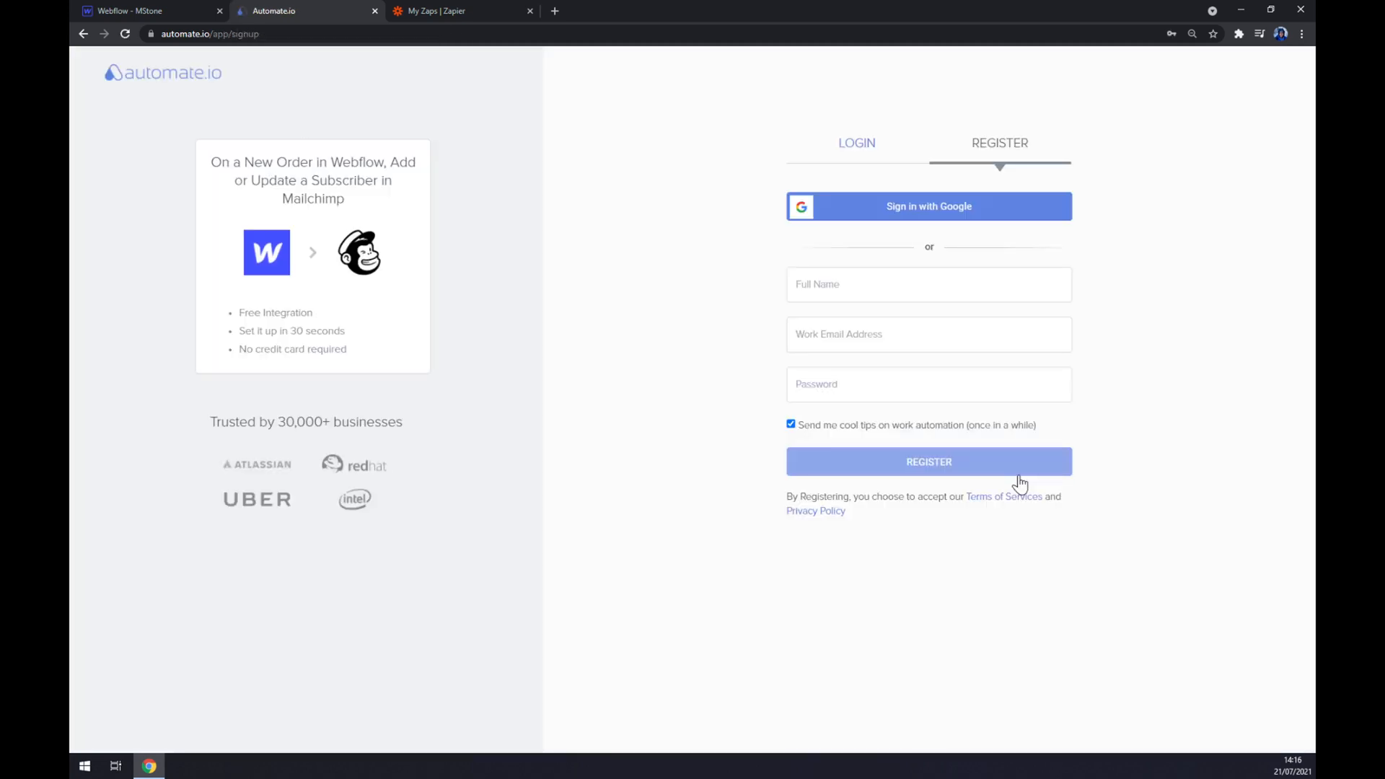
mouse_move(1016, 480)
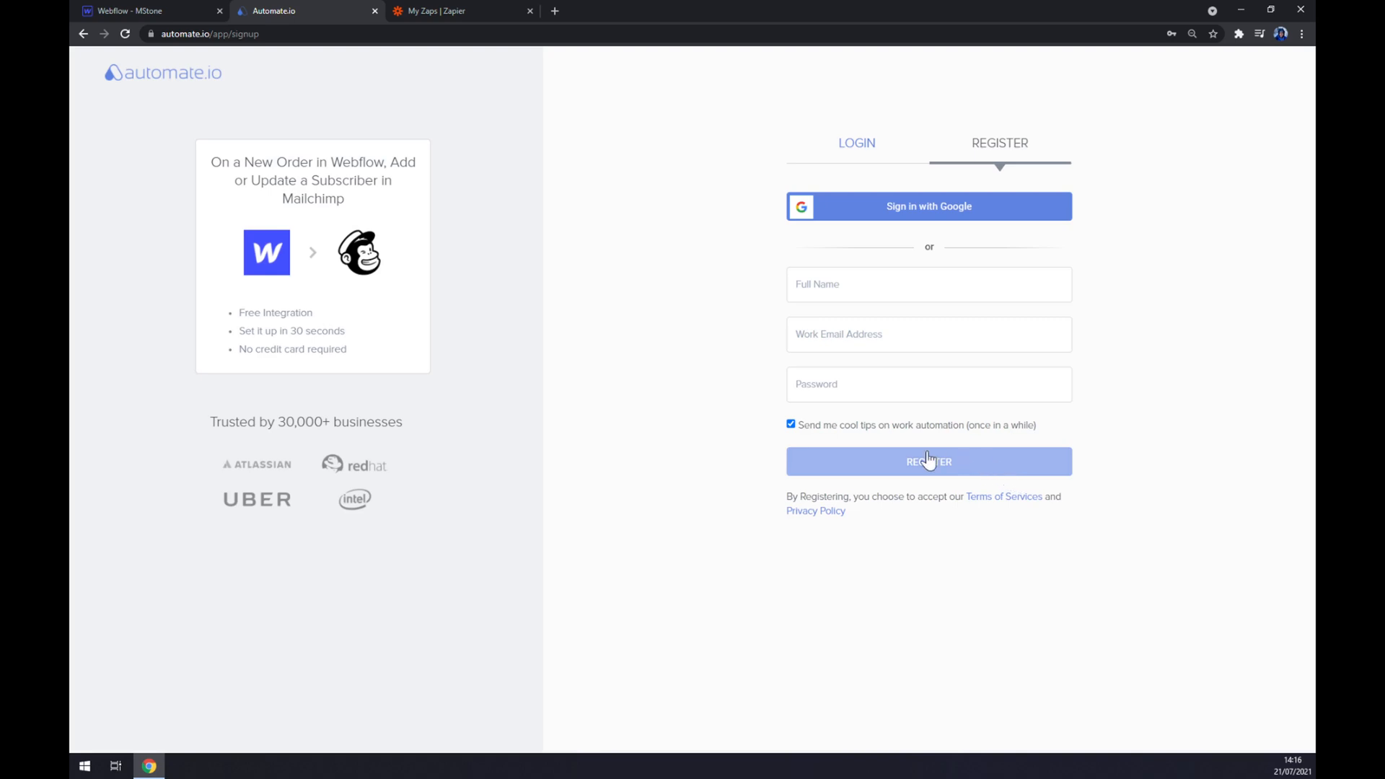
mouse_move(646, 337)
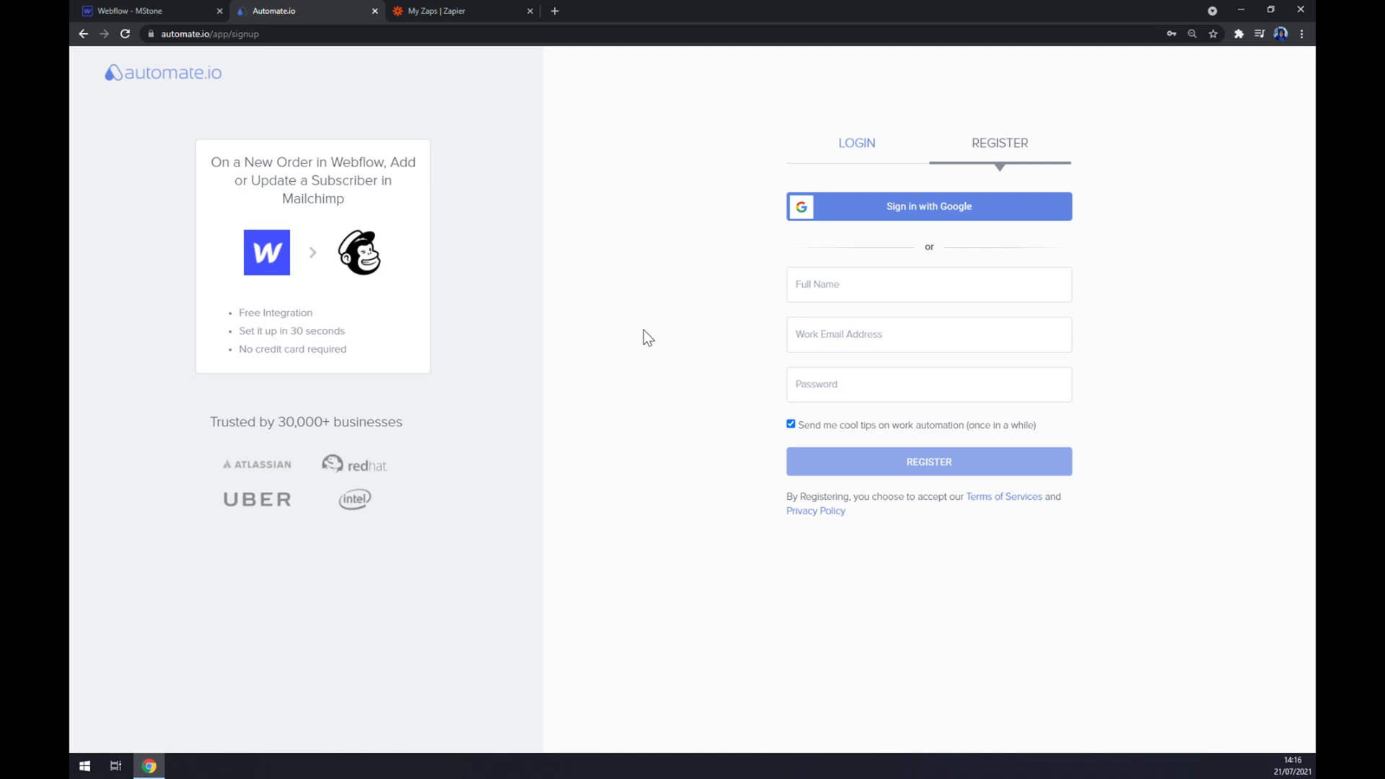
click(457, 11)
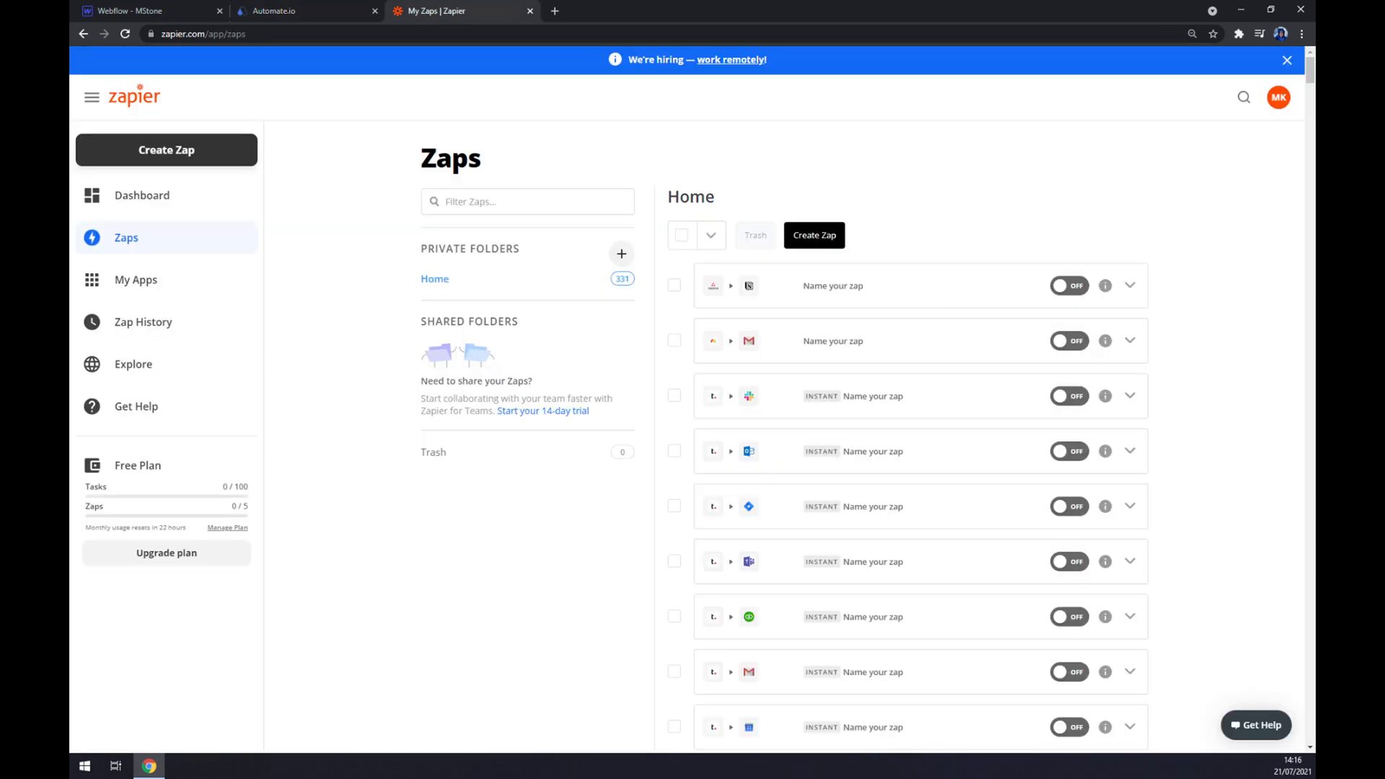
mouse_move(409, 101)
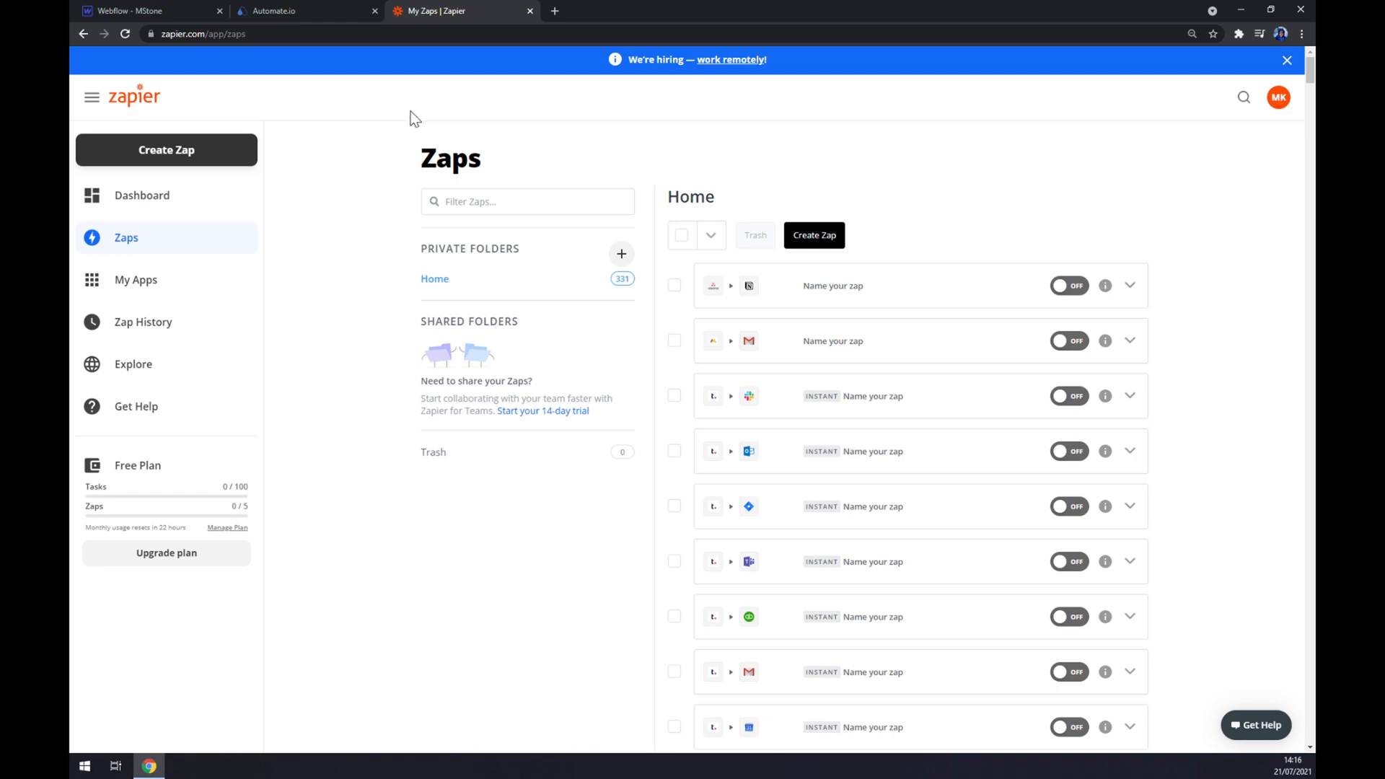
mouse_move(403, 117)
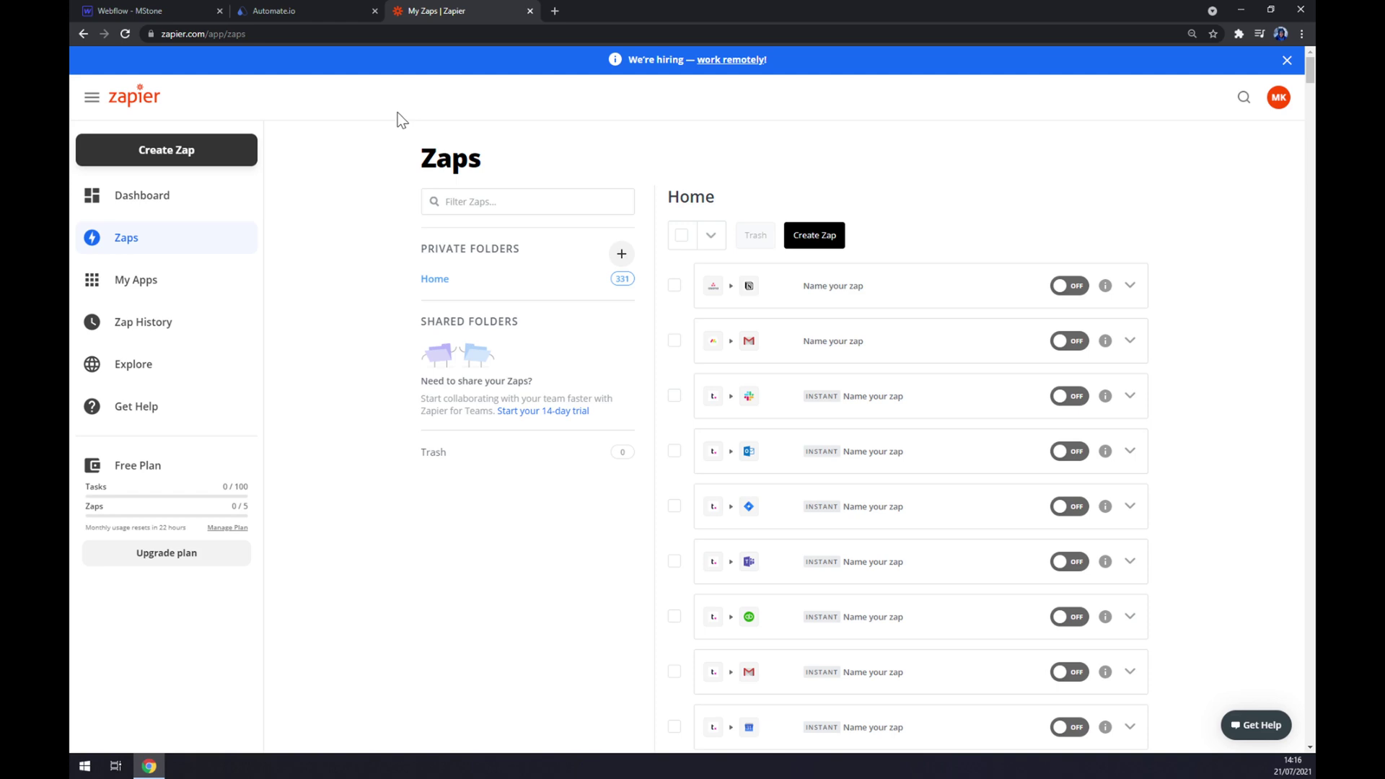
mouse_move(342, 109)
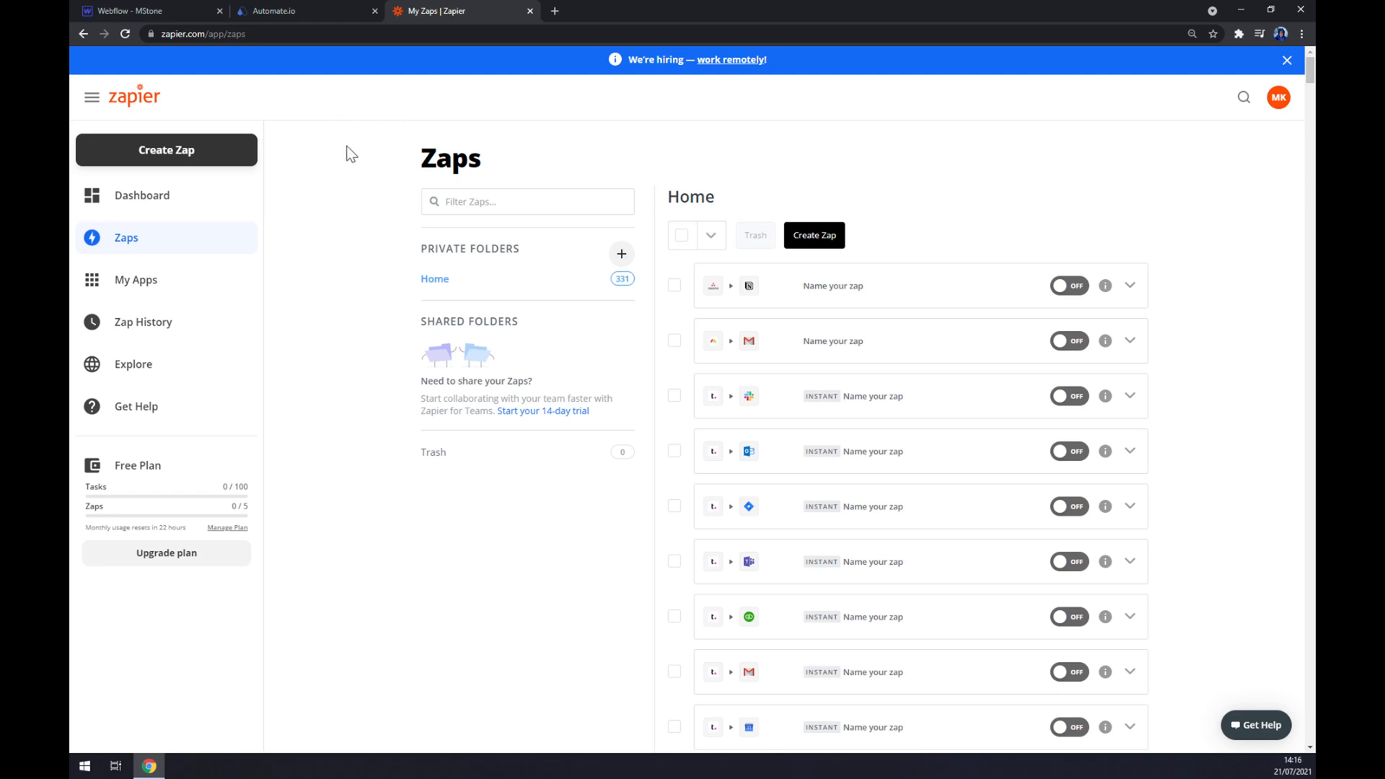
mouse_move(210, 168)
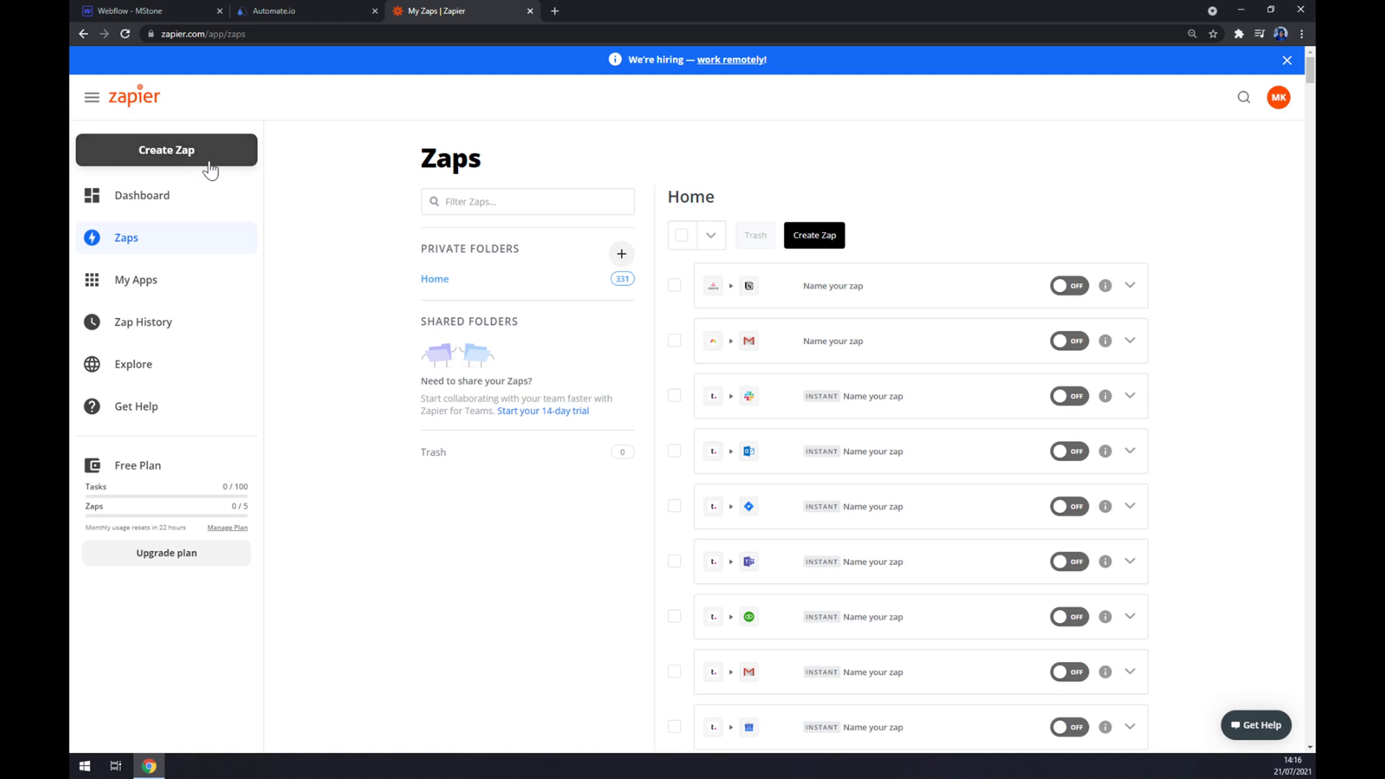
Start creating a new Zap from the Zapier Zaps dashboard
click(166, 149)
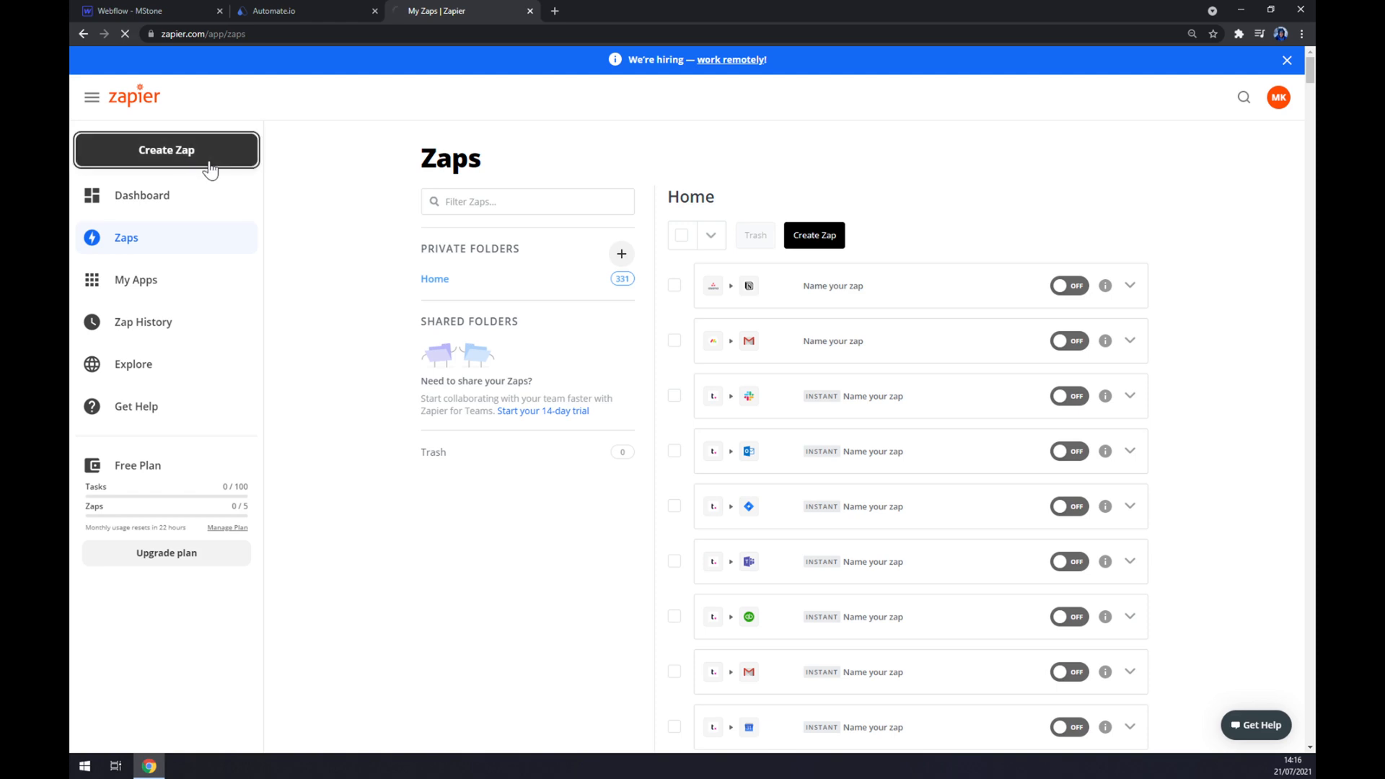
Make Webflow's Form Submission event the new Zap's trigger
click(166, 150)
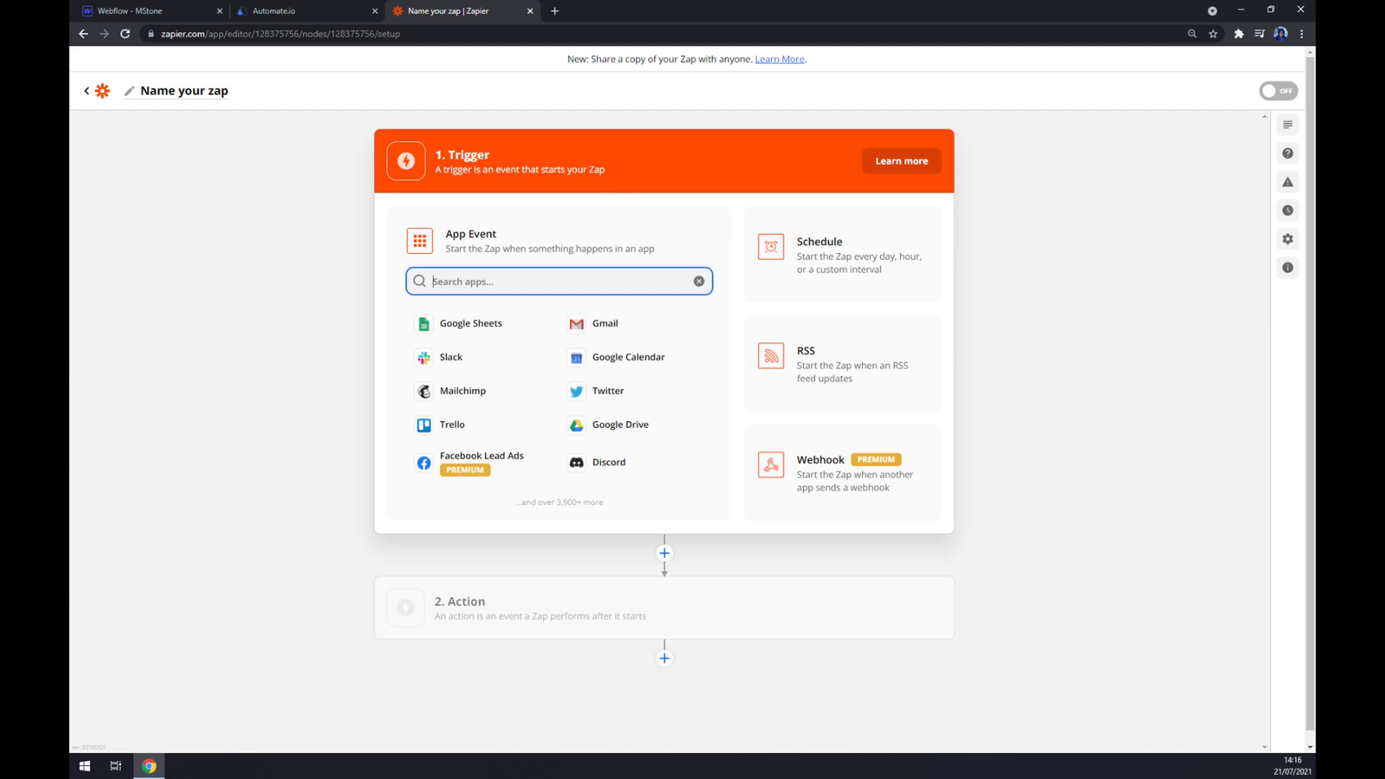
text(webflo)
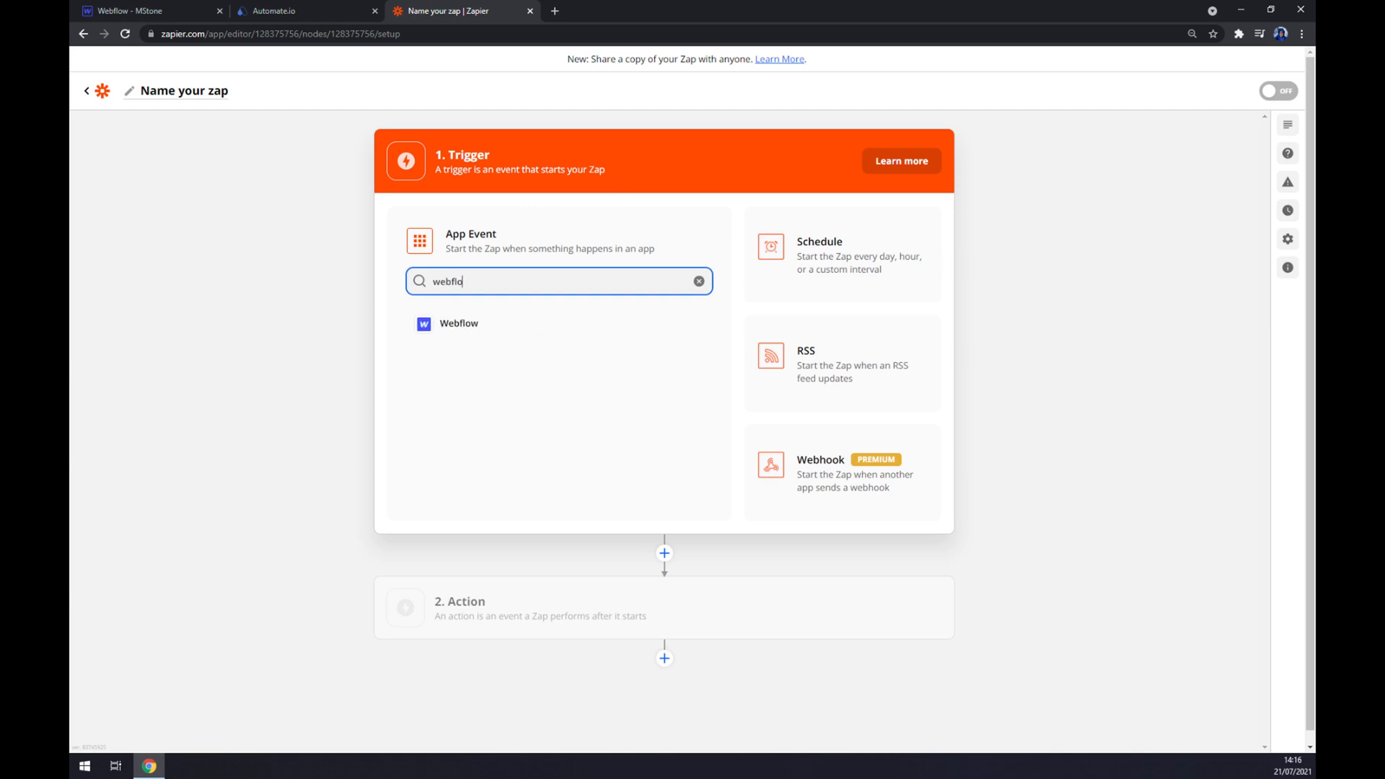
click(459, 323)
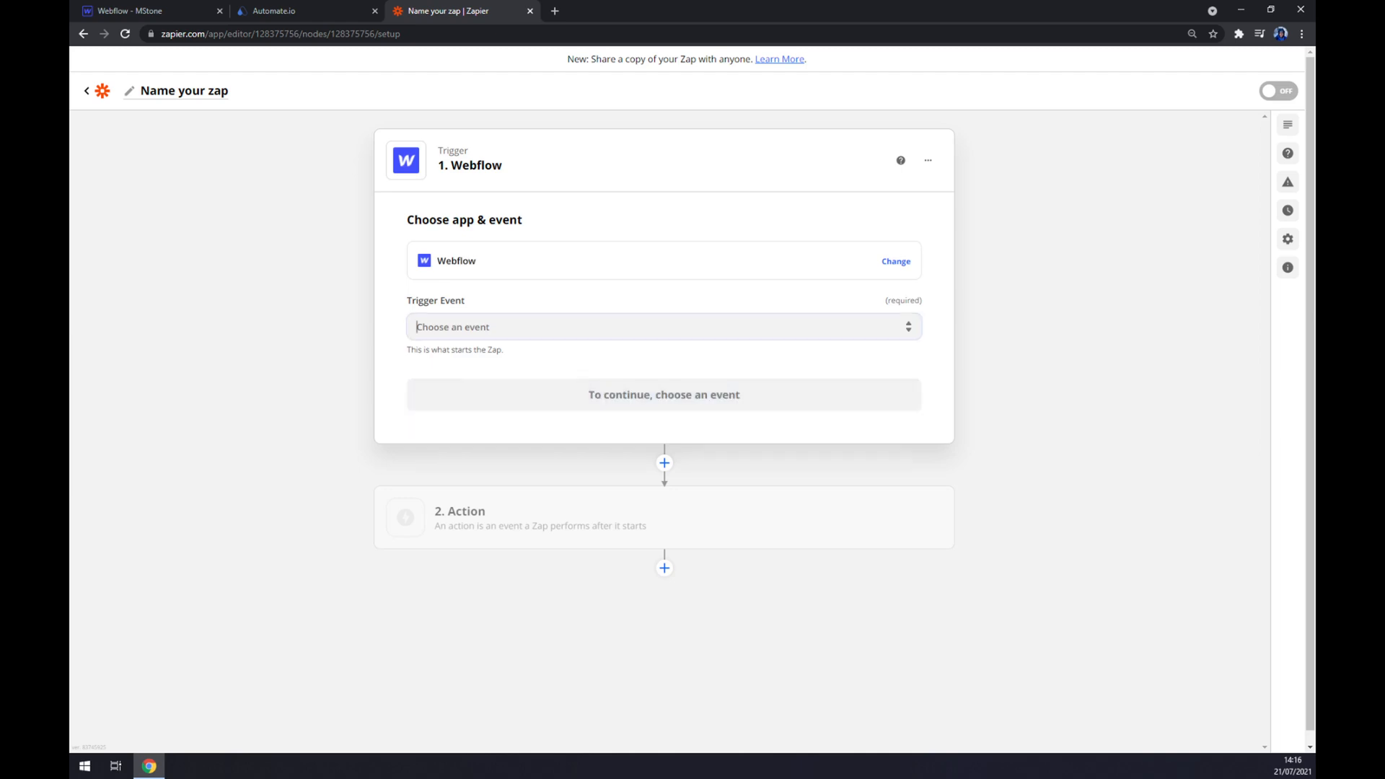
click(663, 327)
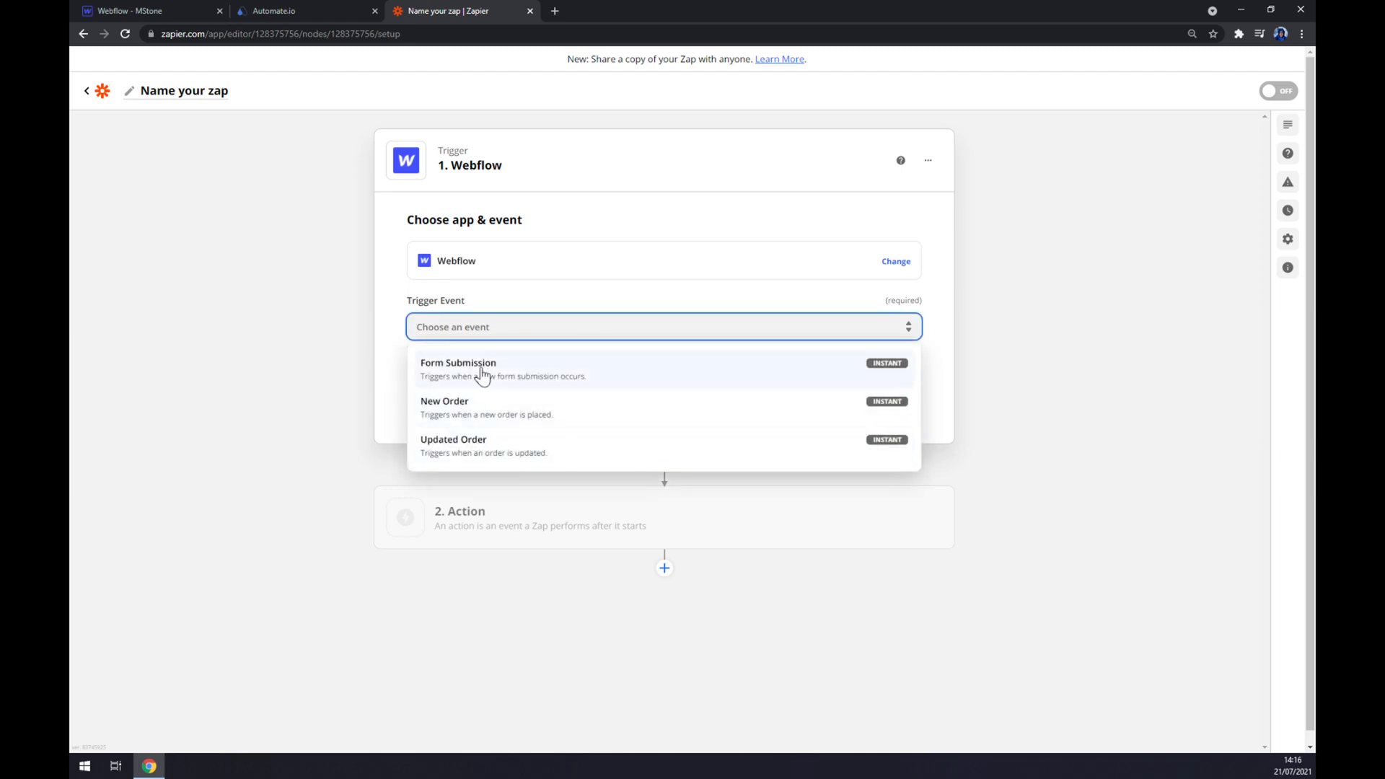
click(459, 369)
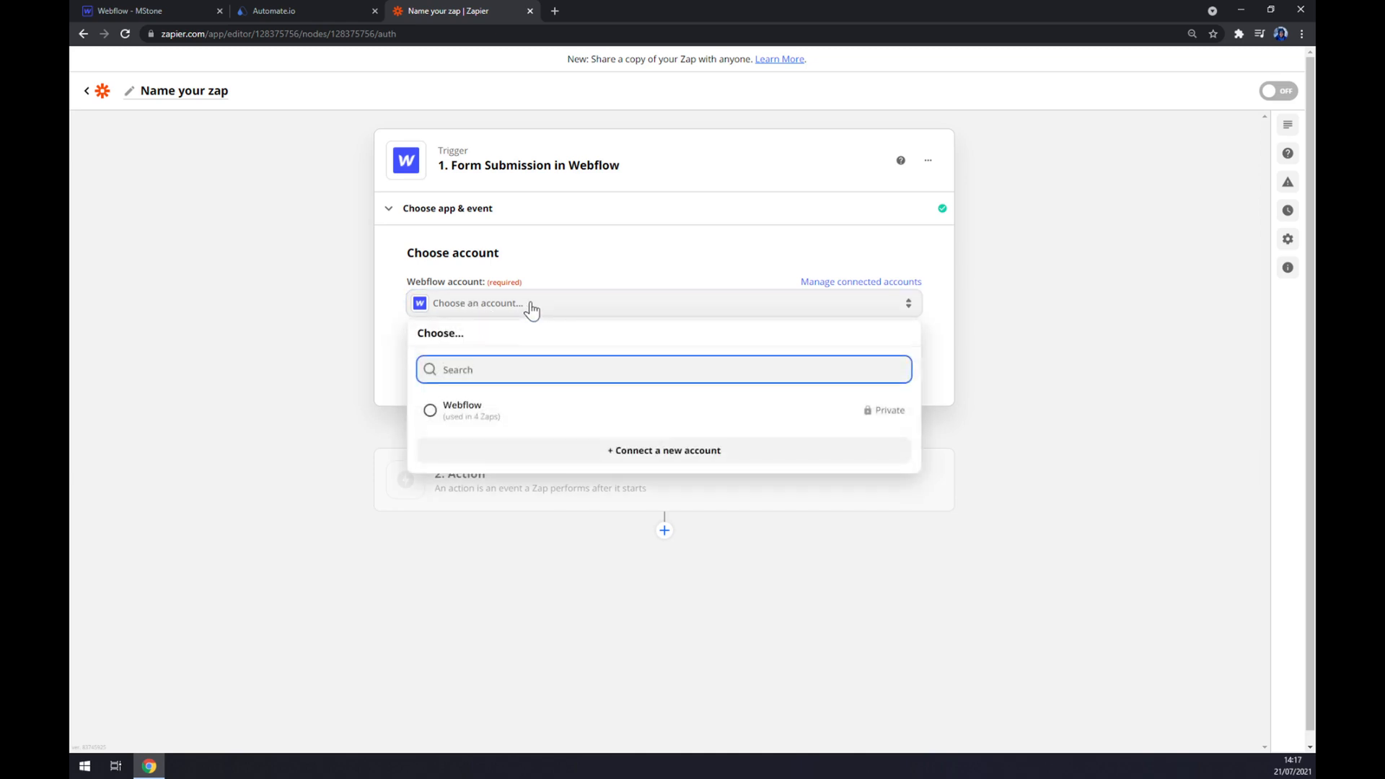
Use the Webflow account and MStone site, leave Form Name unset, and begin the action
click(462, 410)
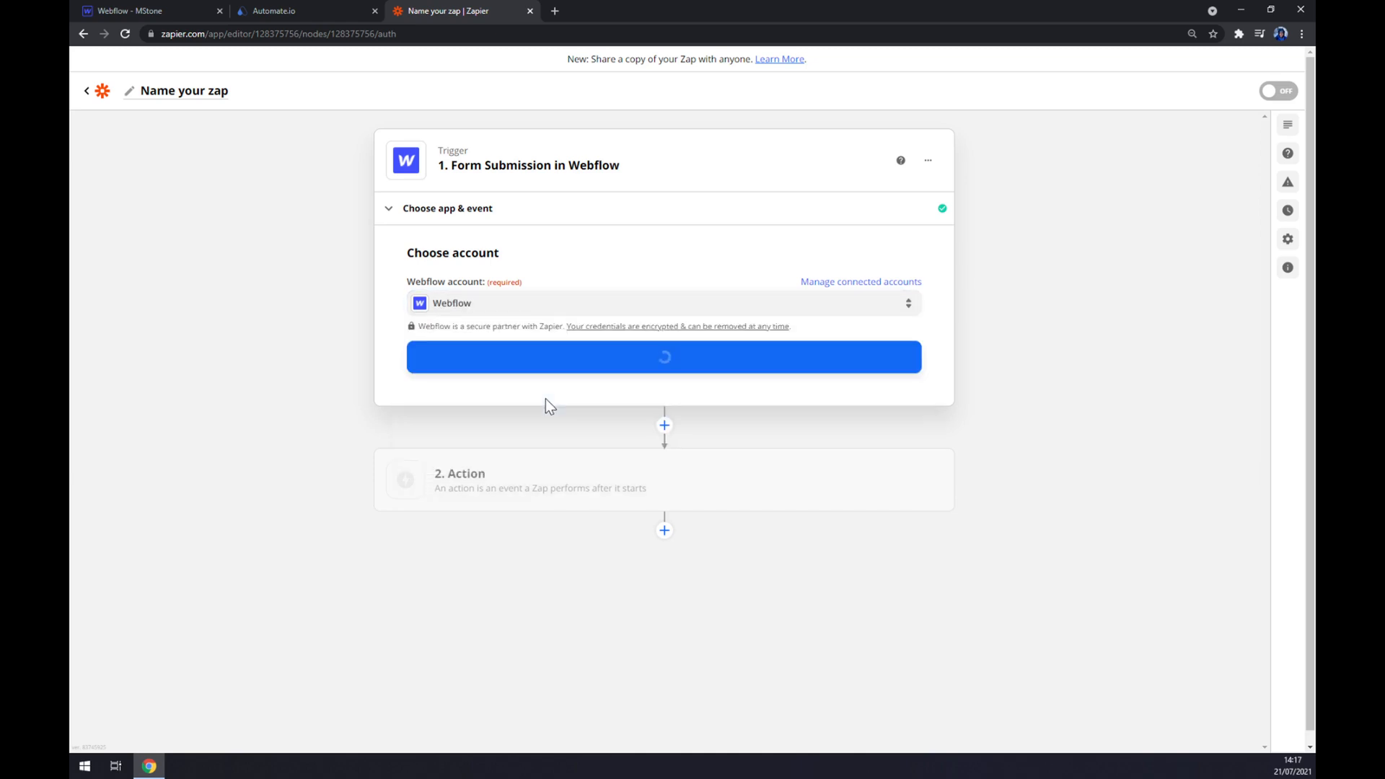
click(664, 357)
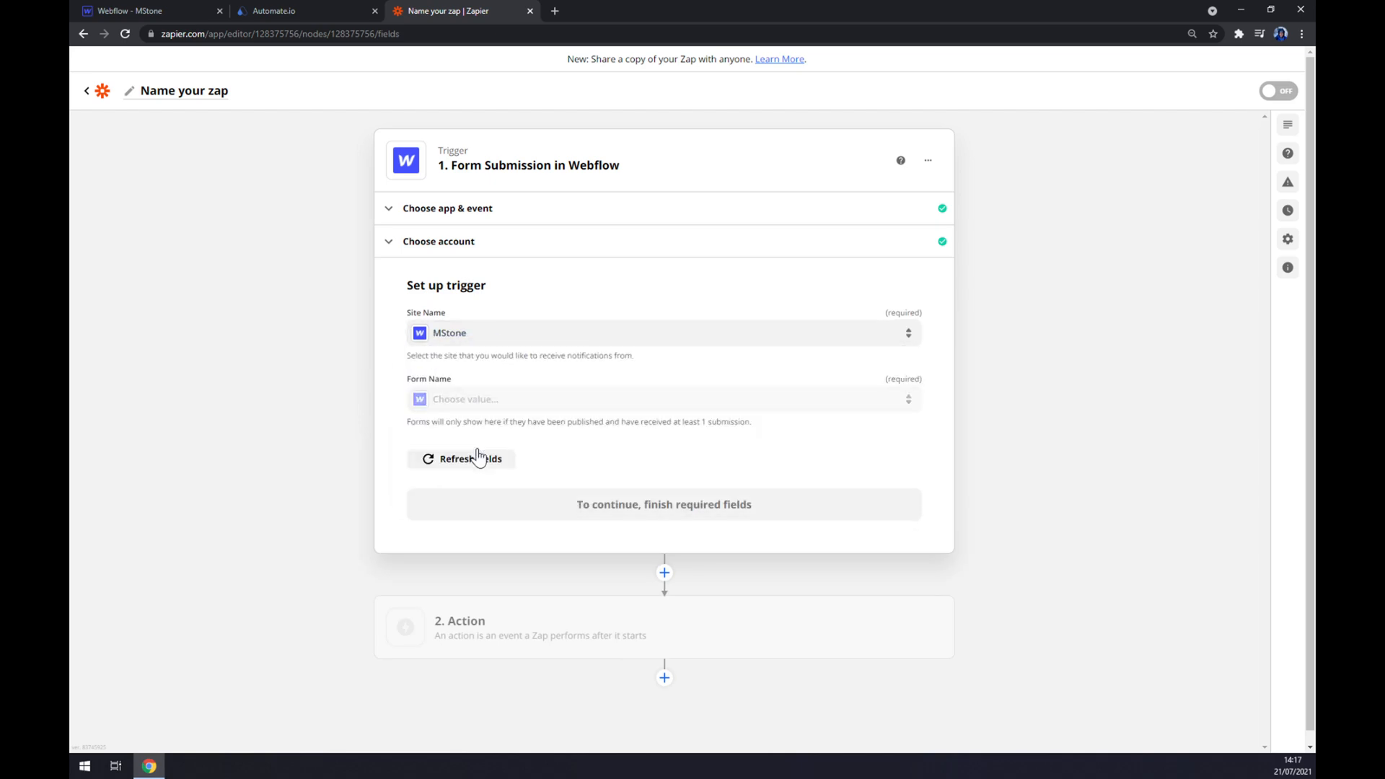
click(129, 11)
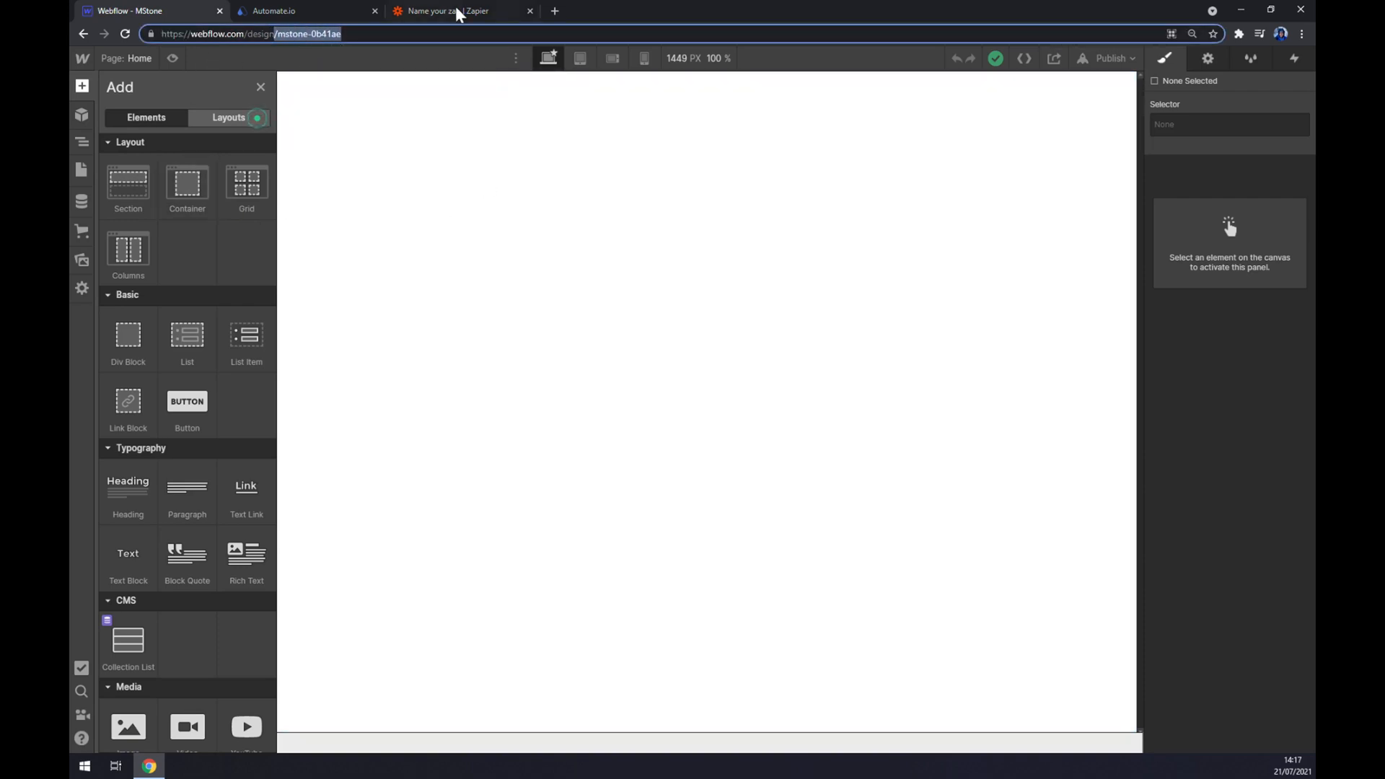
click(450, 10)
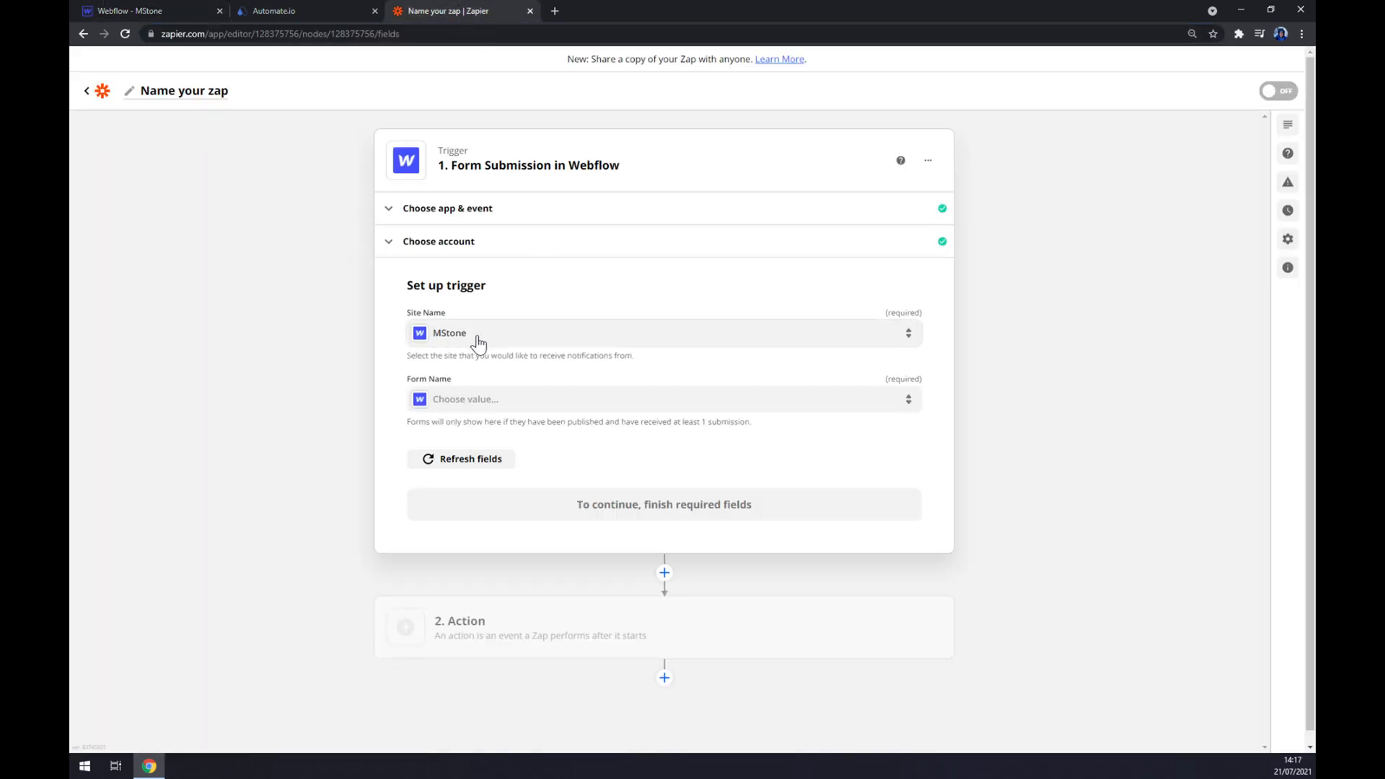
click(662, 398)
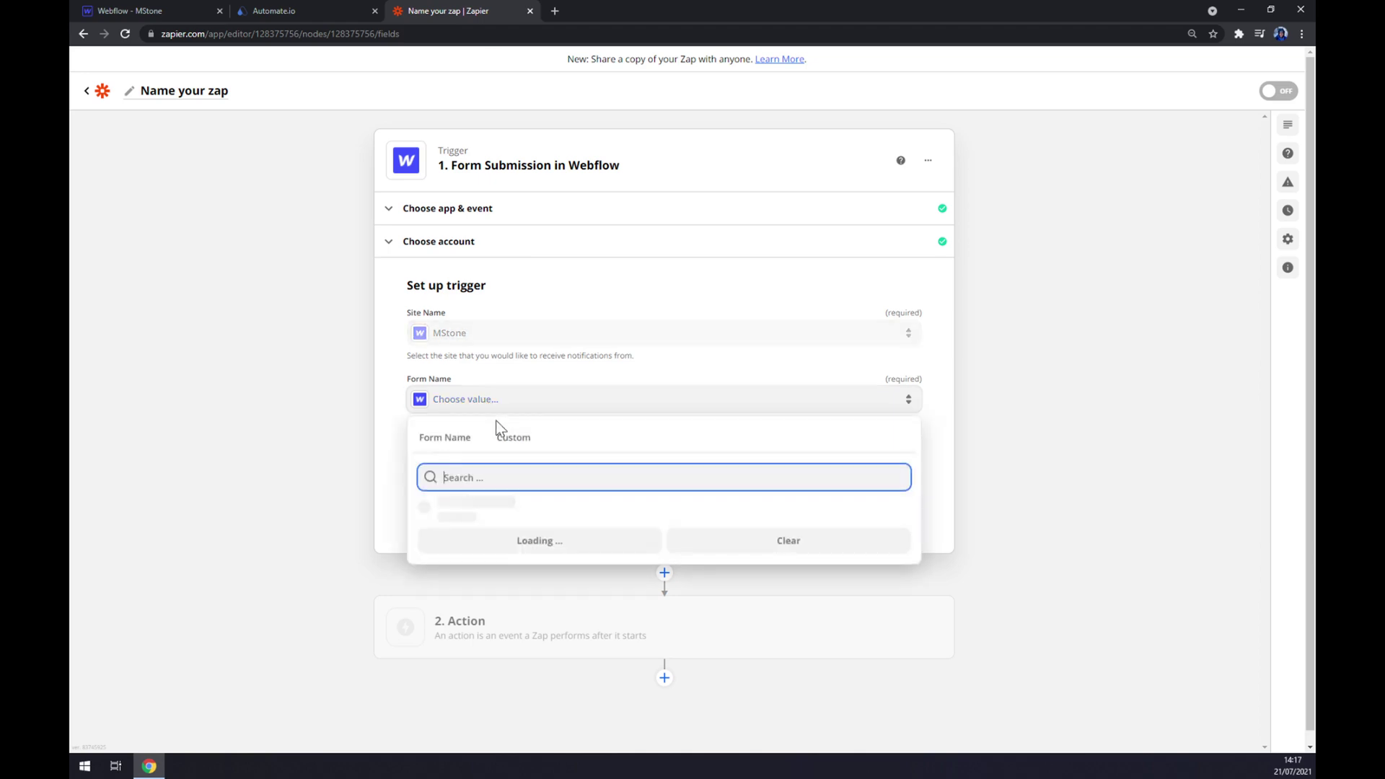
click(318, 487)
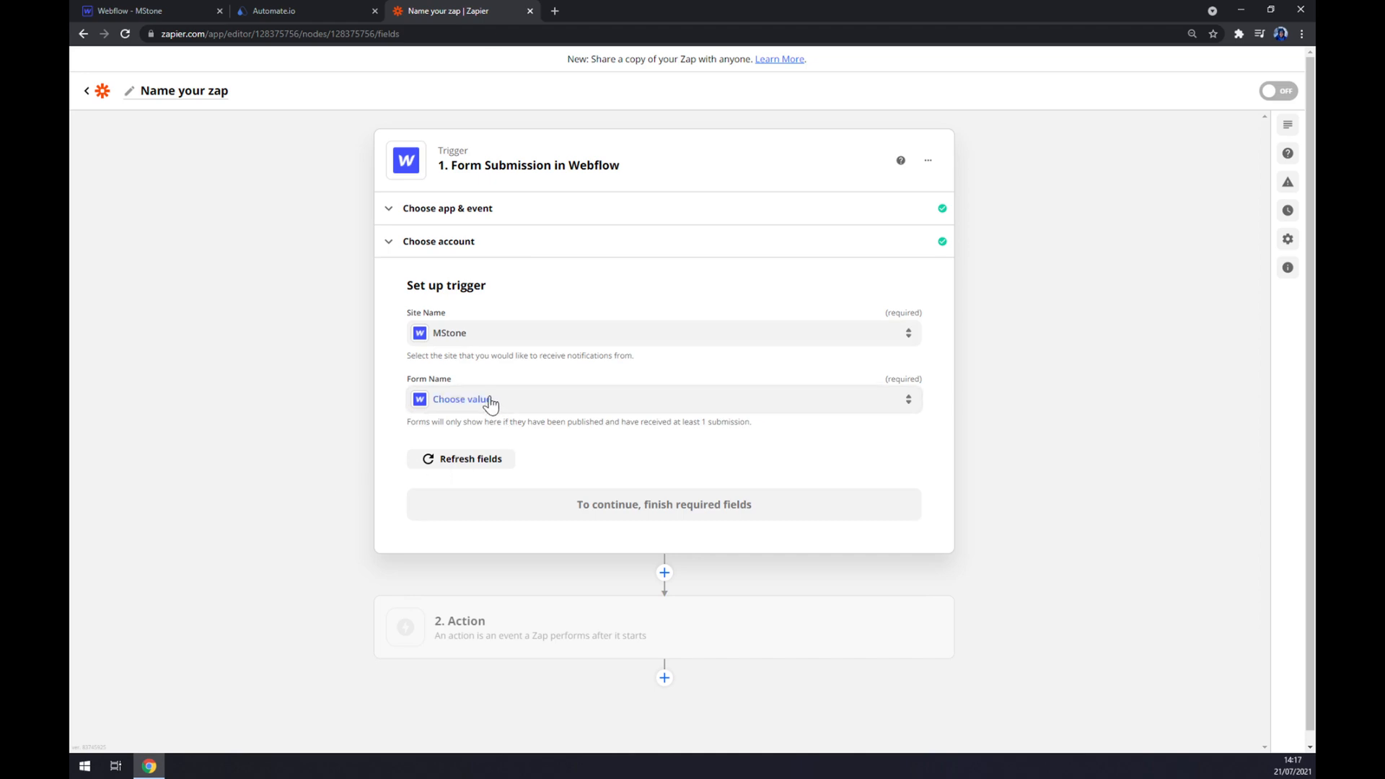
mouse_move(603, 512)
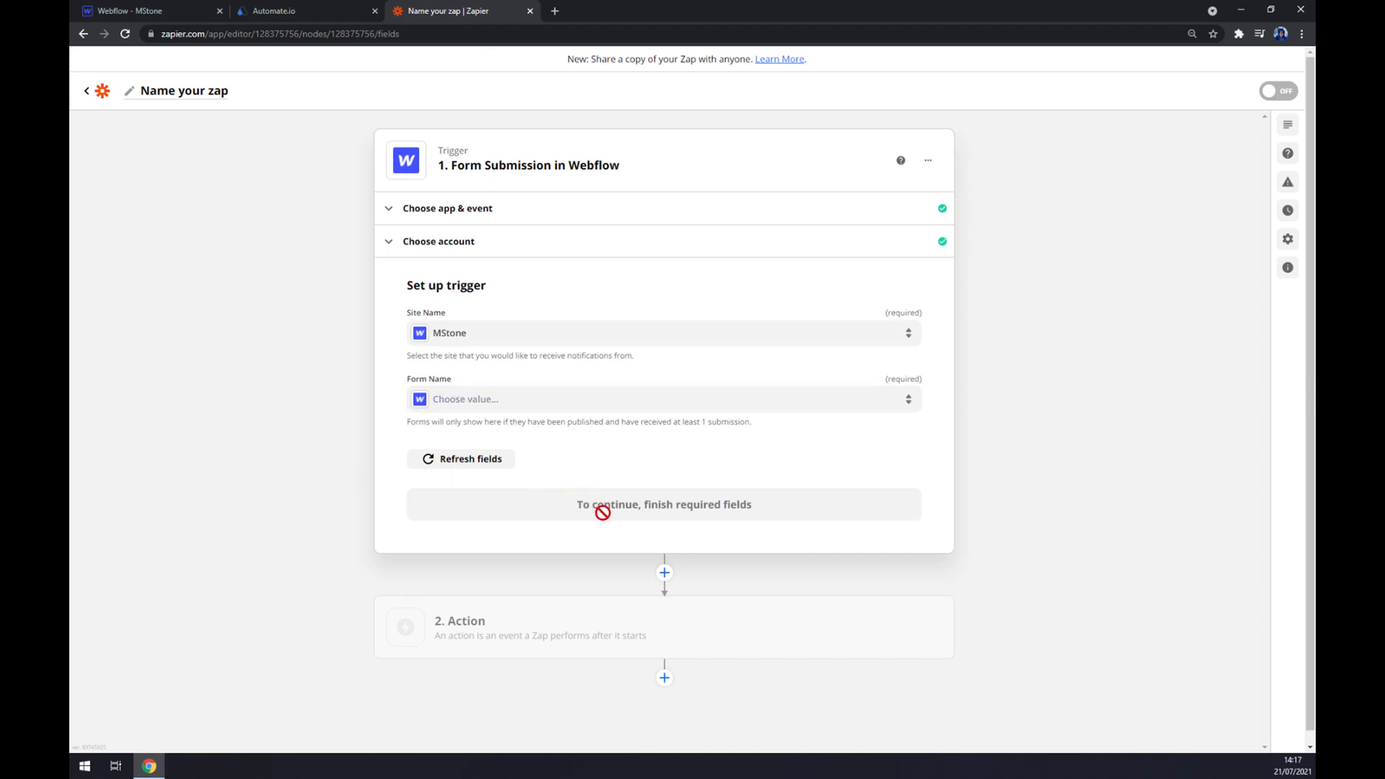
mouse_move(615, 642)
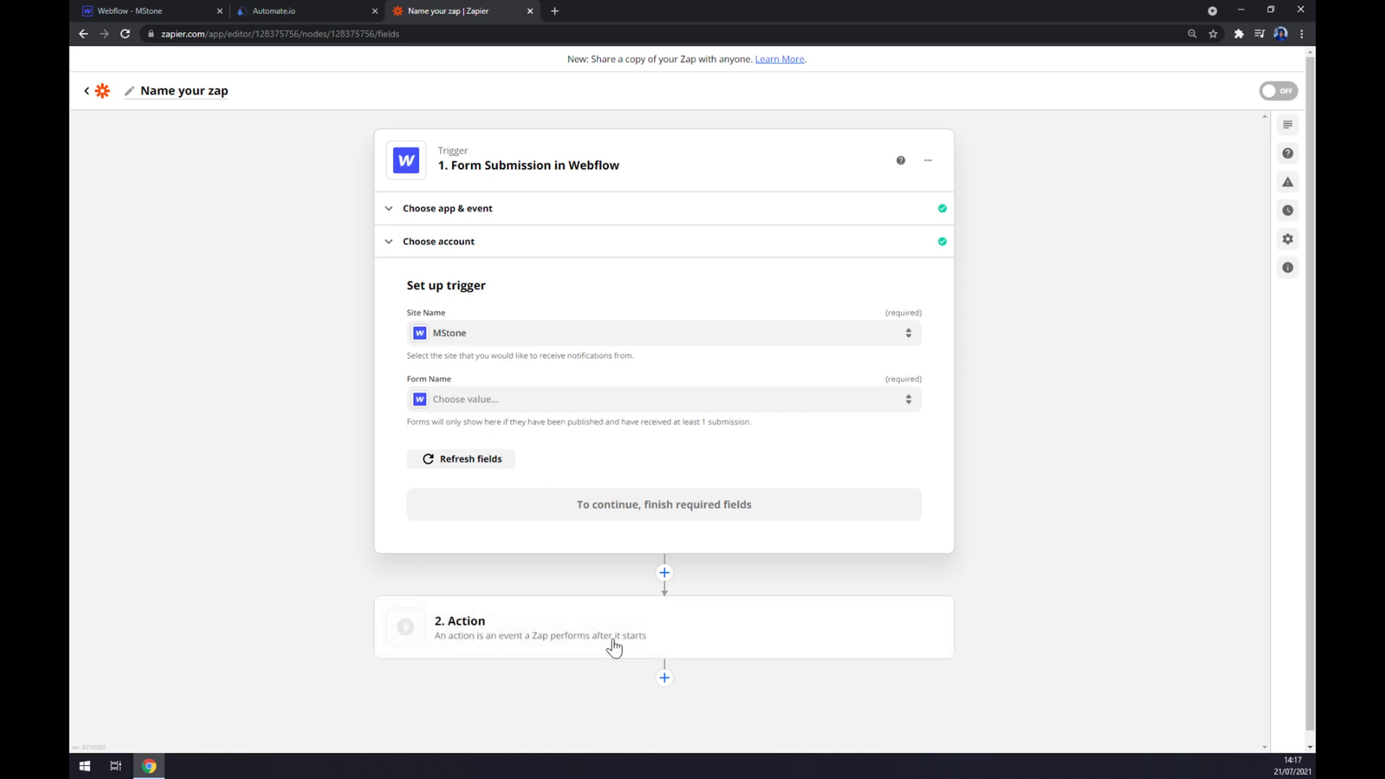
mouse_move(543, 617)
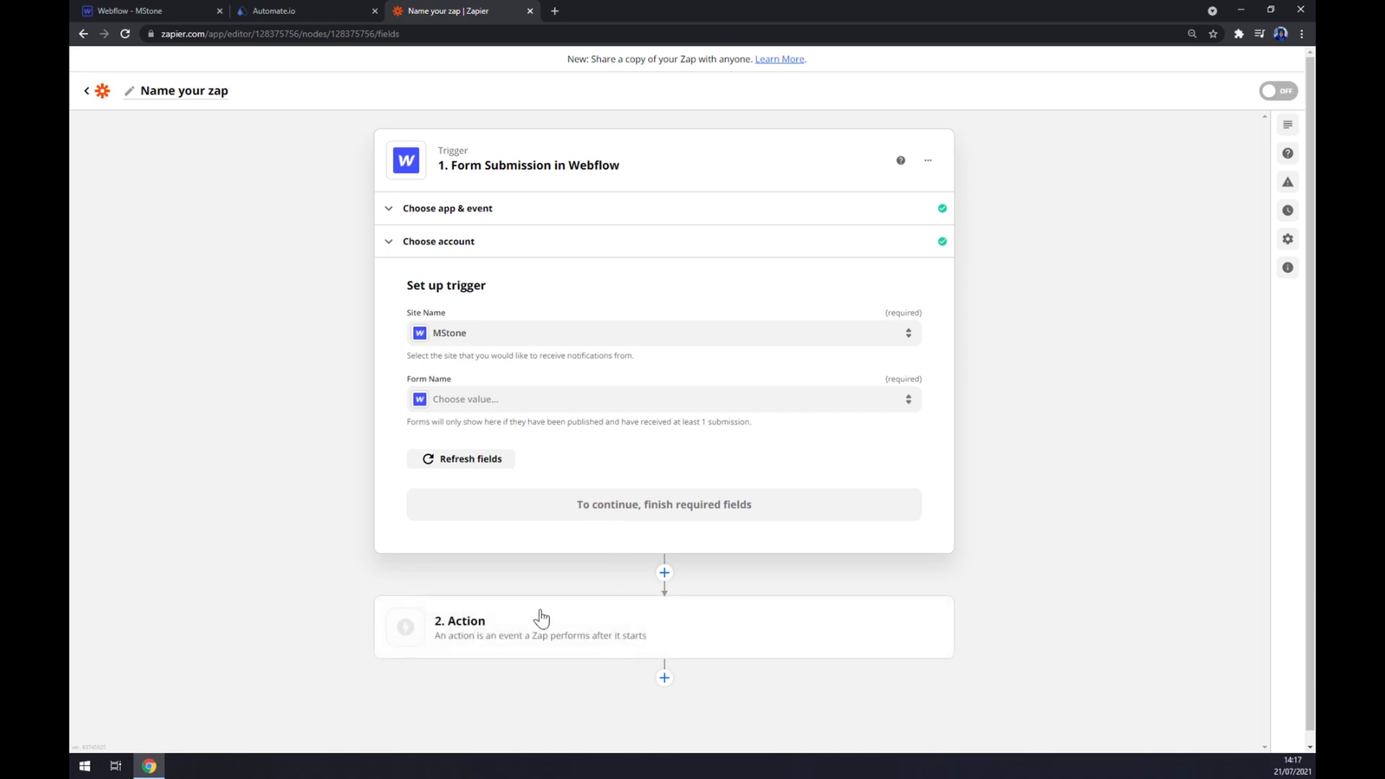
mouse_move(542, 622)
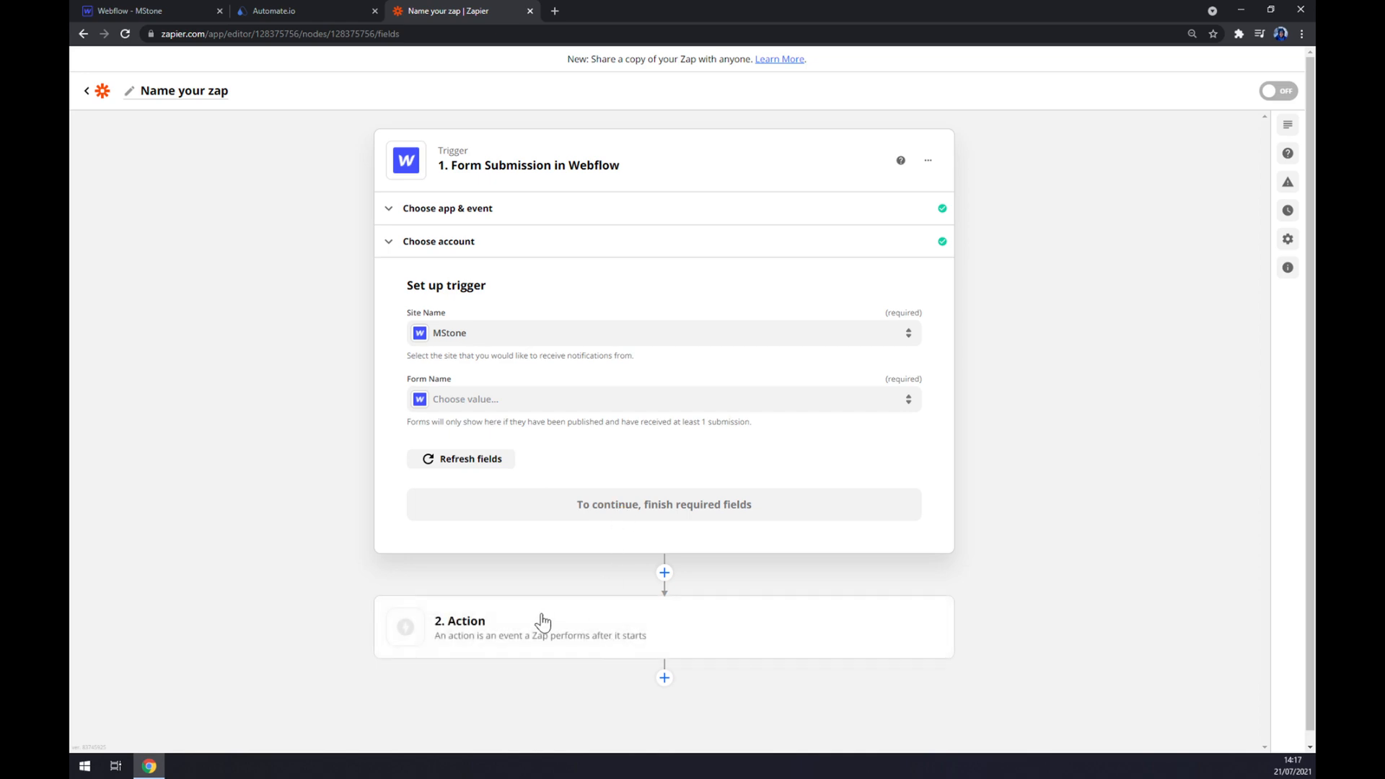
click(540, 627)
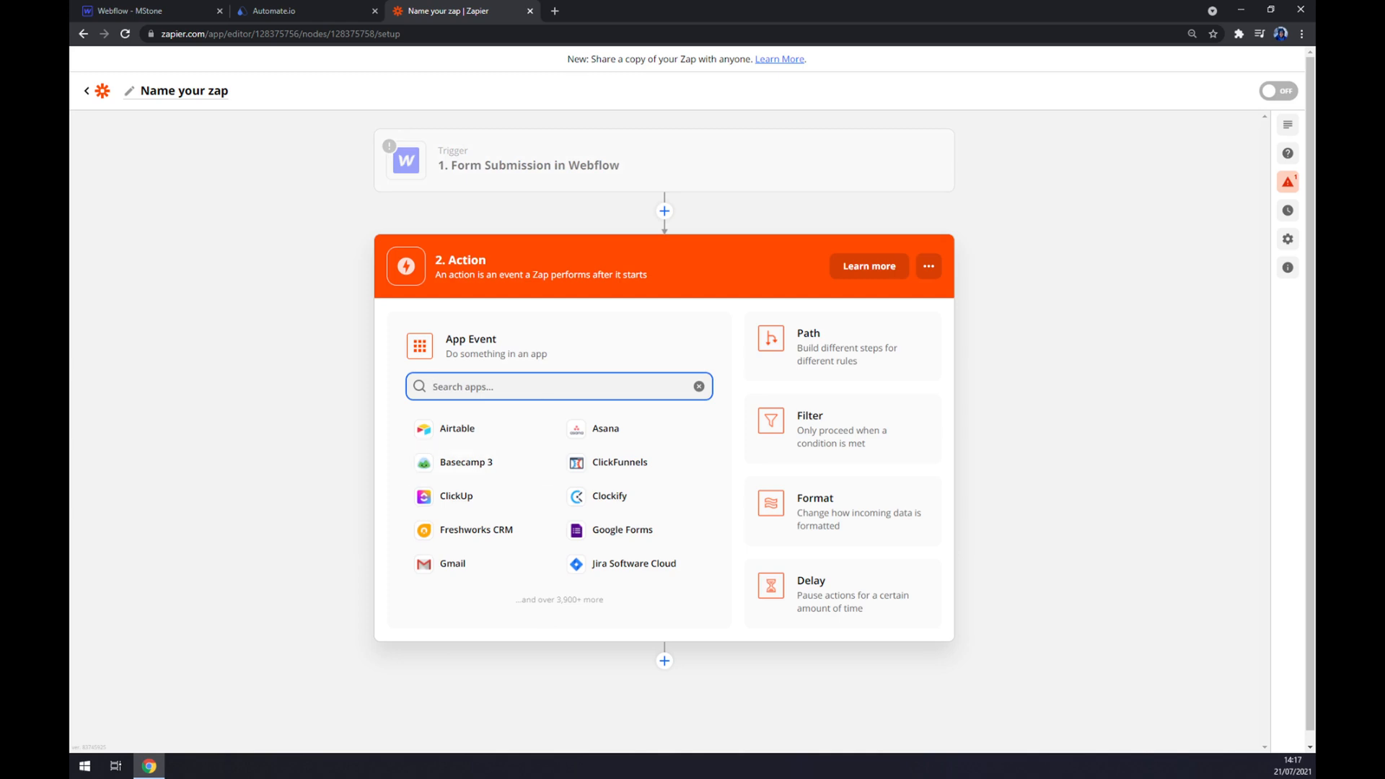
Set the action to Mailchimp's Add/Update Subscriber event and proceed to account selection
text(mail)
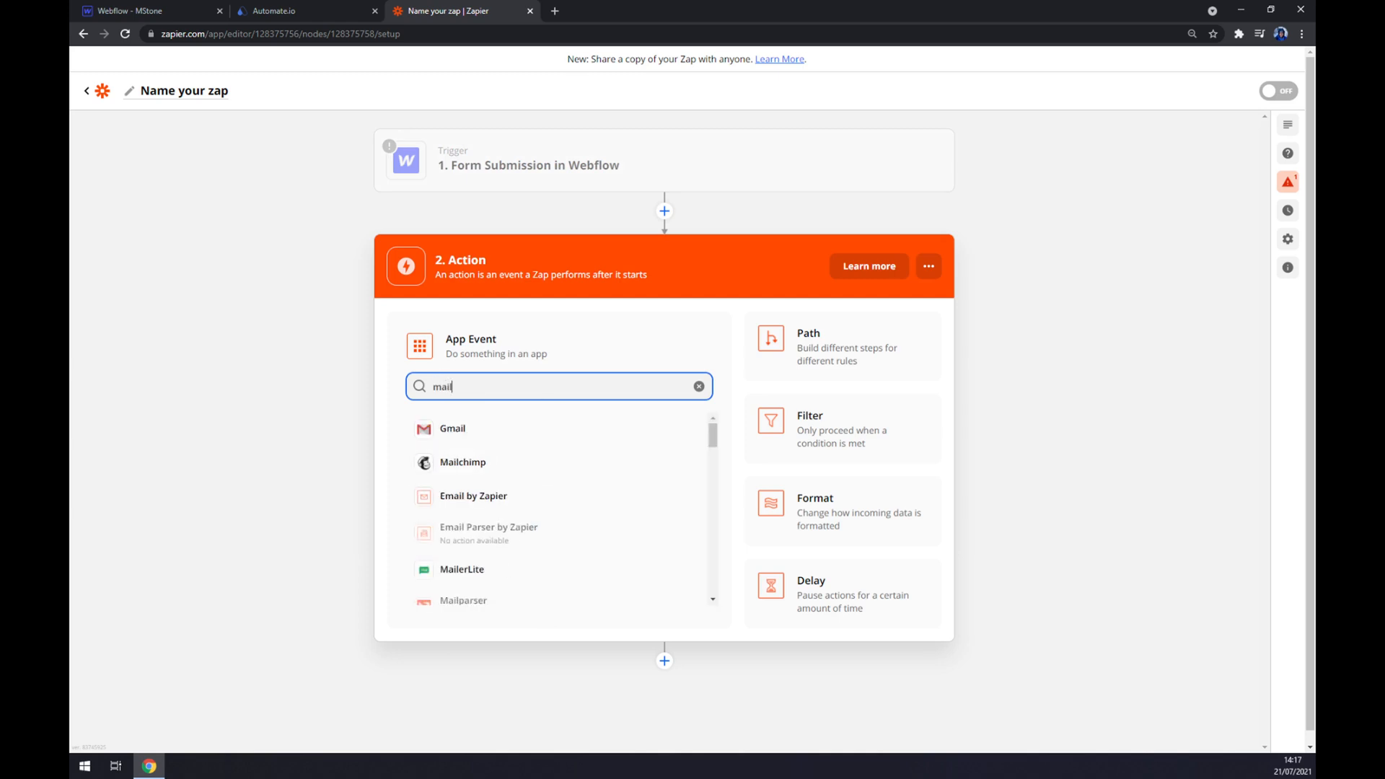
click(462, 462)
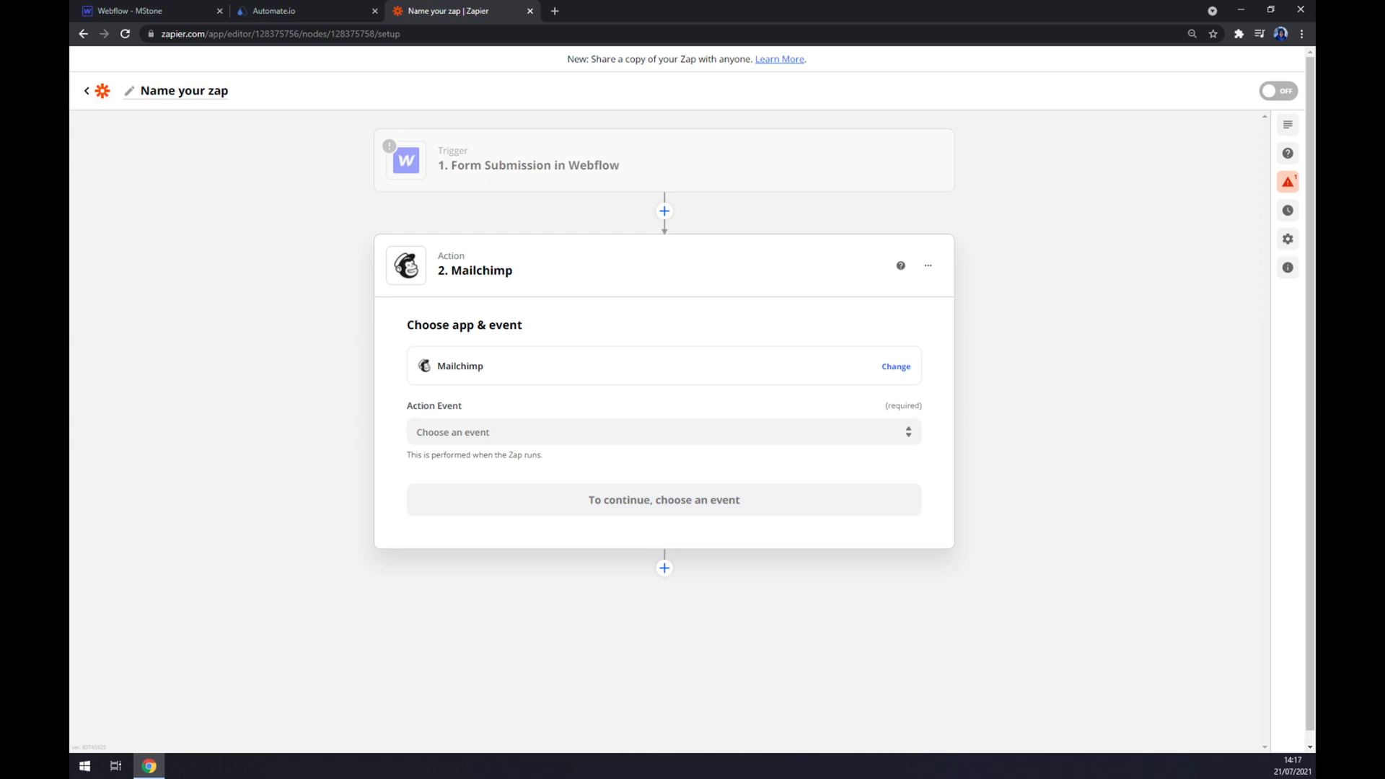
click(664, 432)
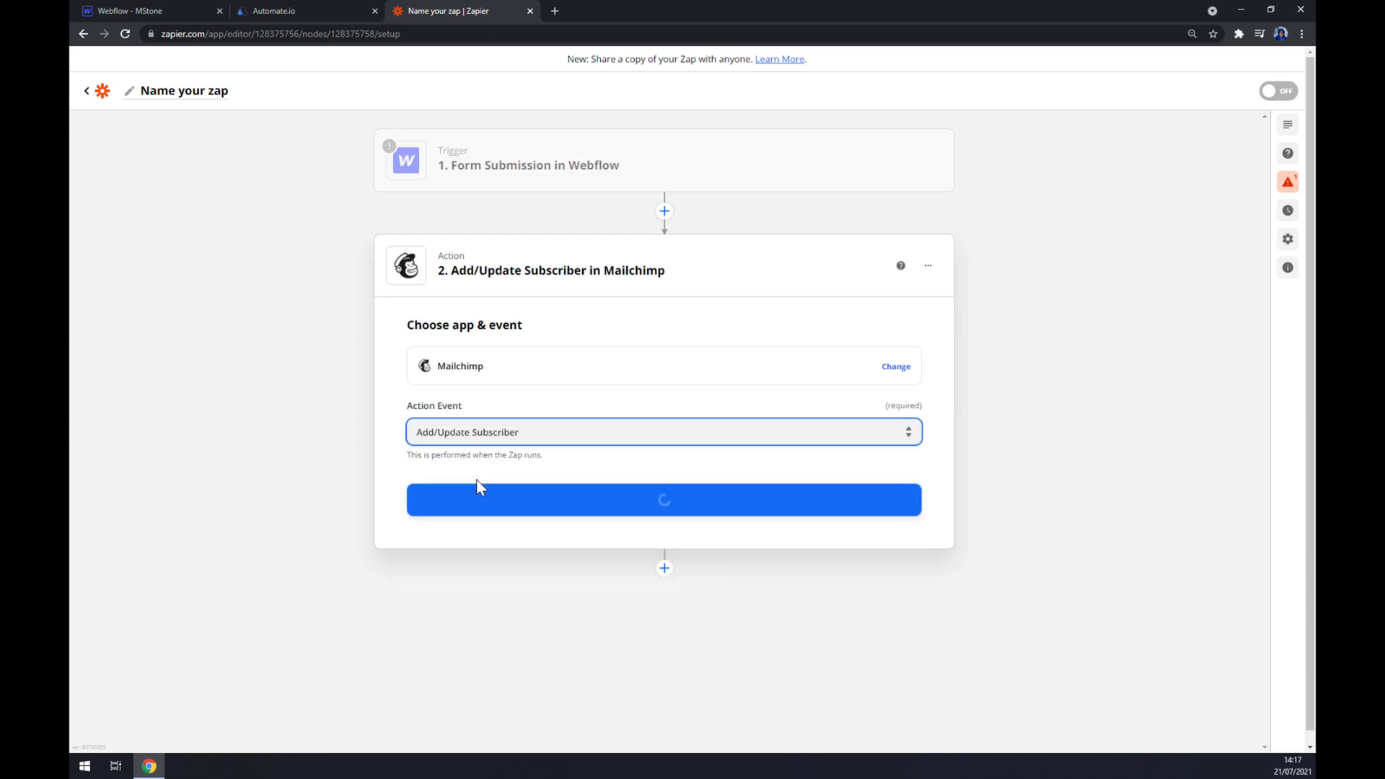
click(663, 499)
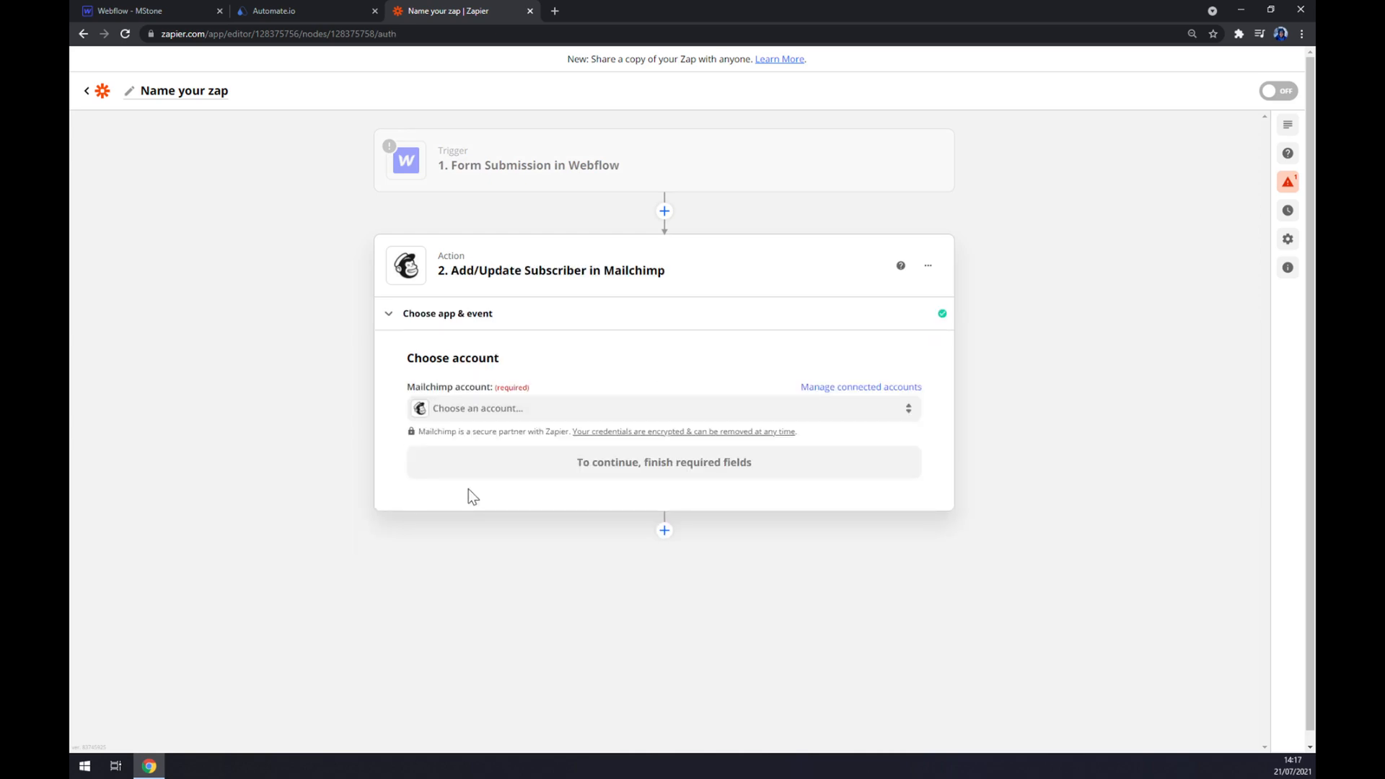
mouse_move(480, 495)
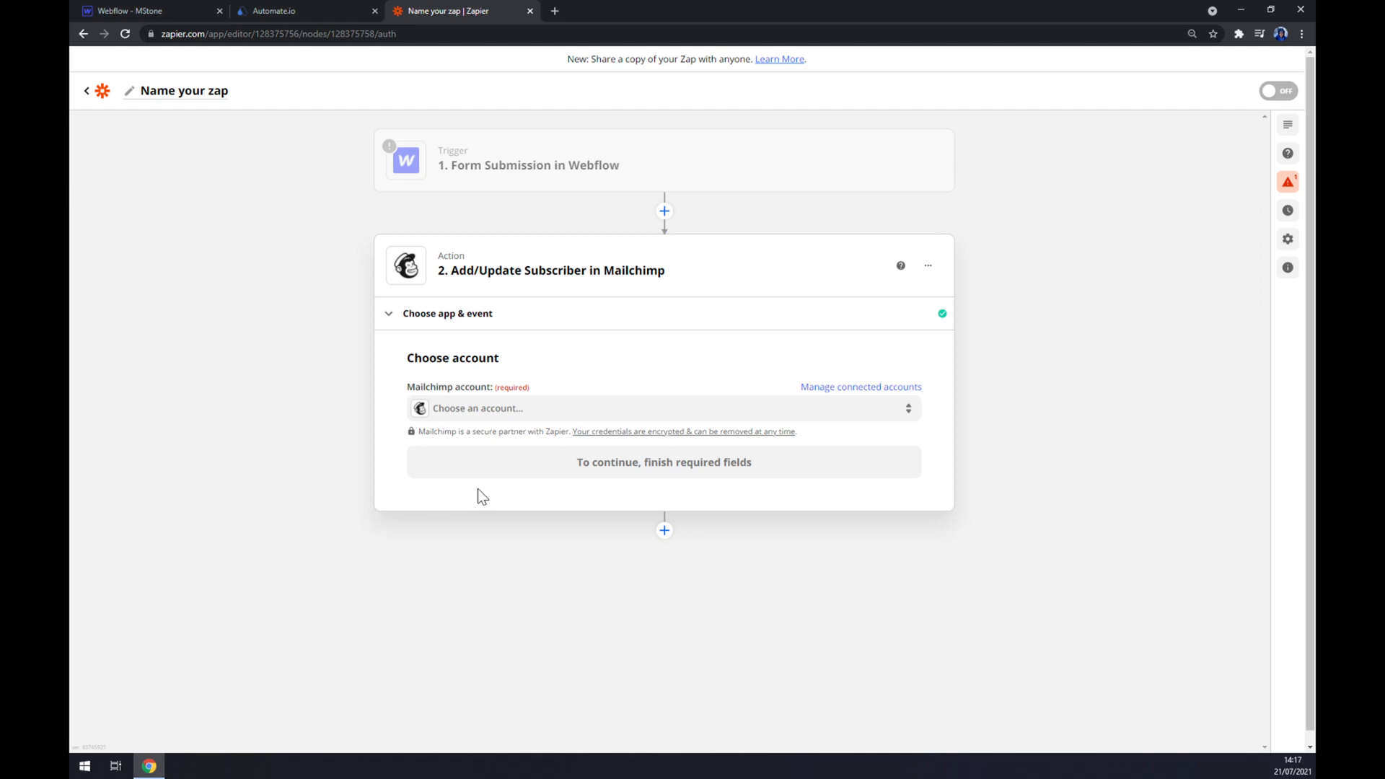
mouse_move(480, 506)
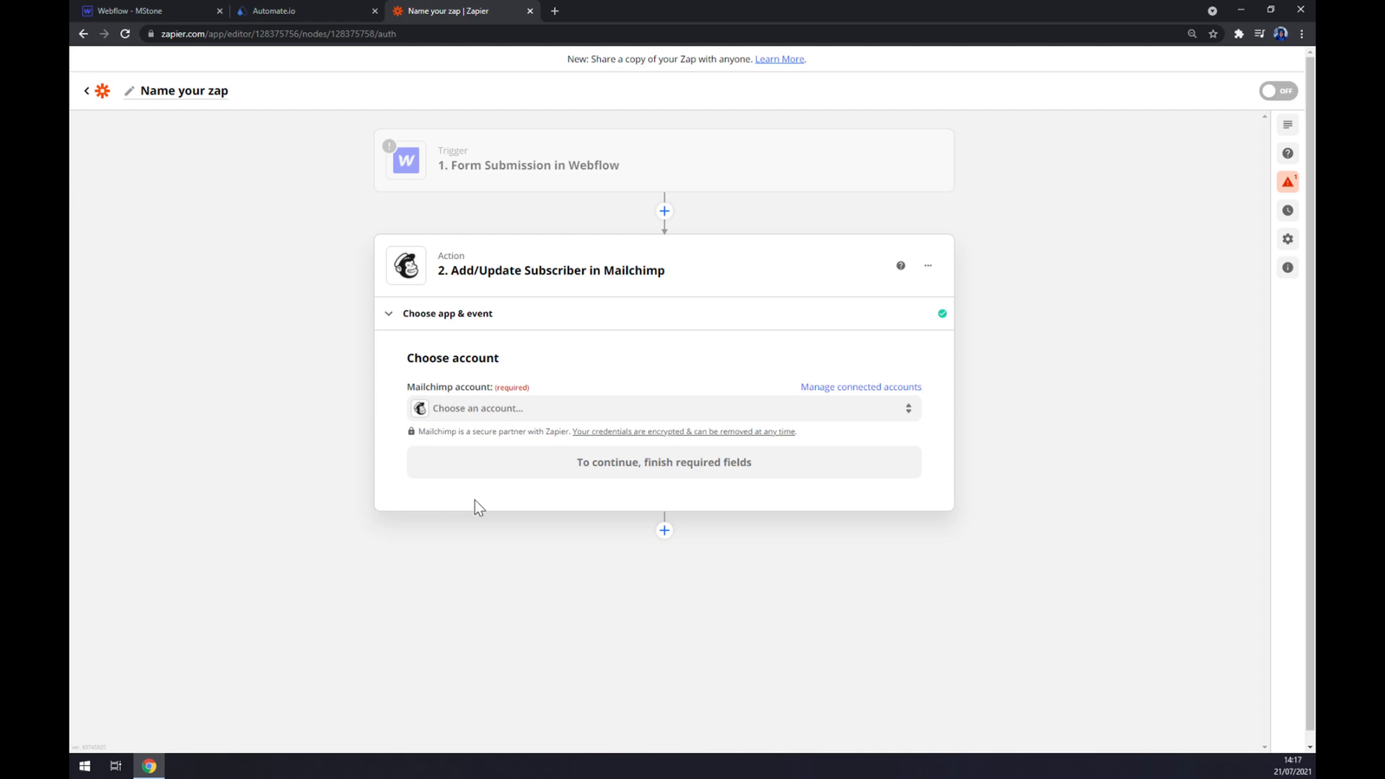